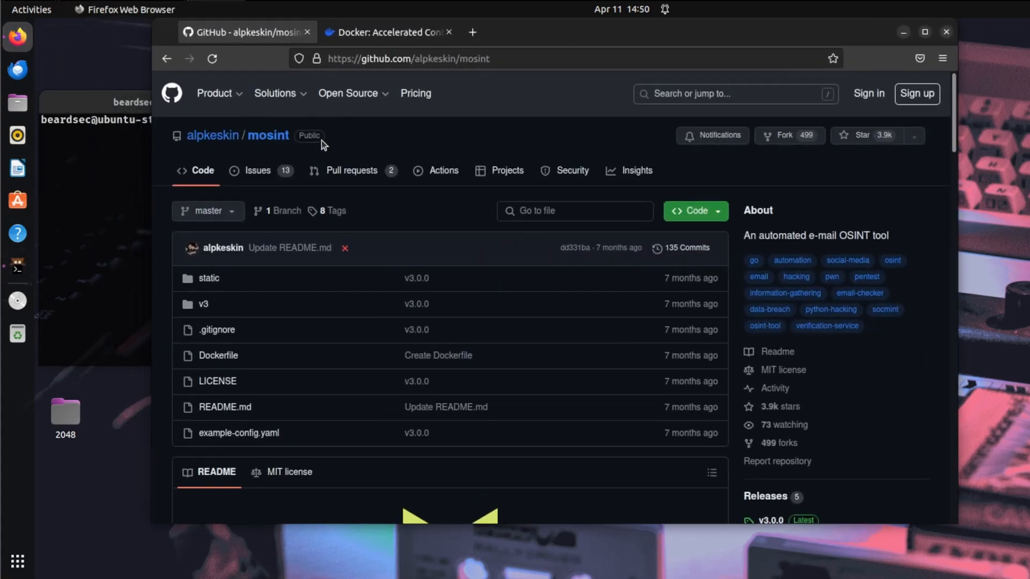
- Browse the Docker homepage down to its What is Docker and Build sections, then return to mosint
click(387, 32)
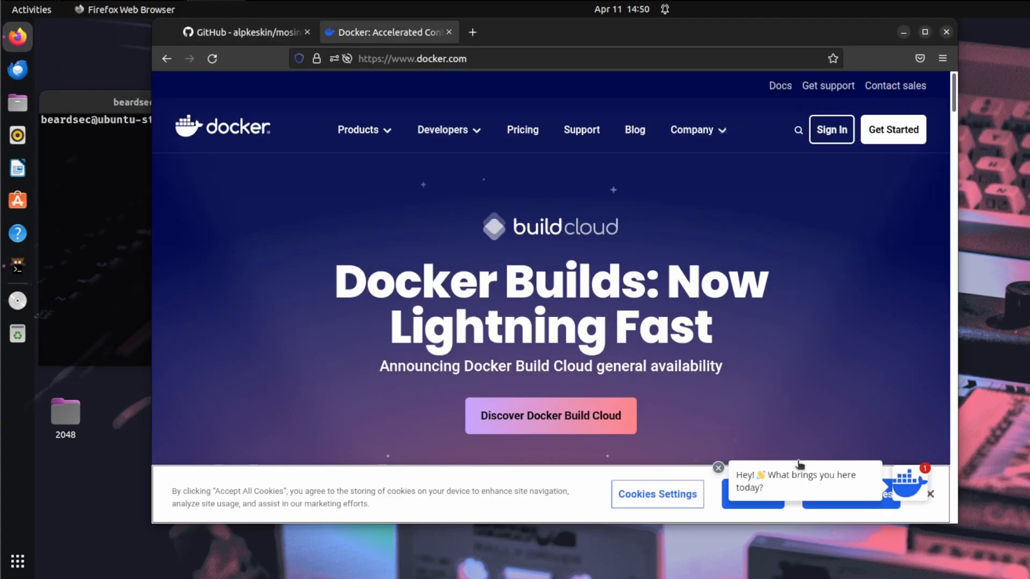
mouse_move(772, 404)
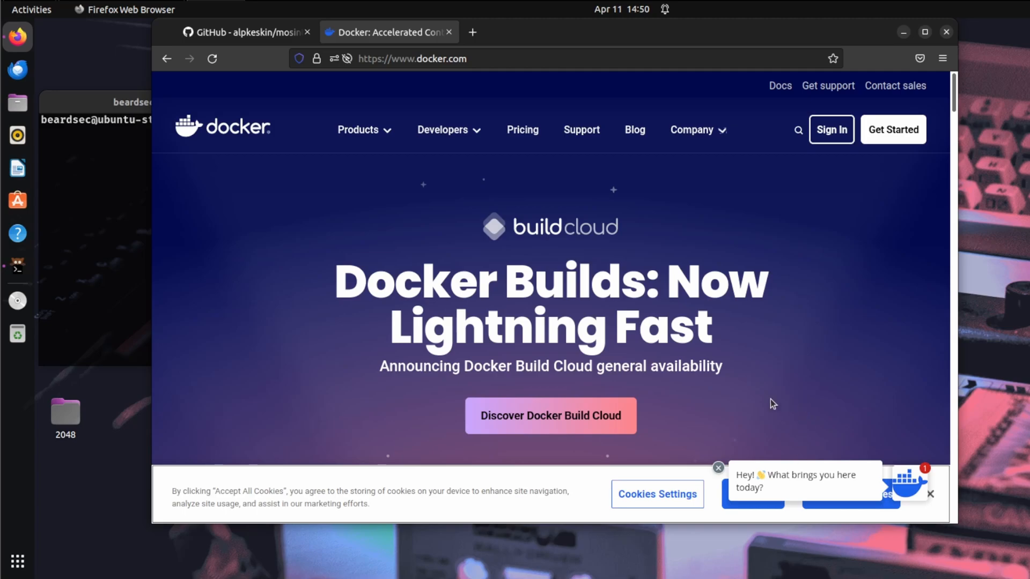
mouse_move(634, 380)
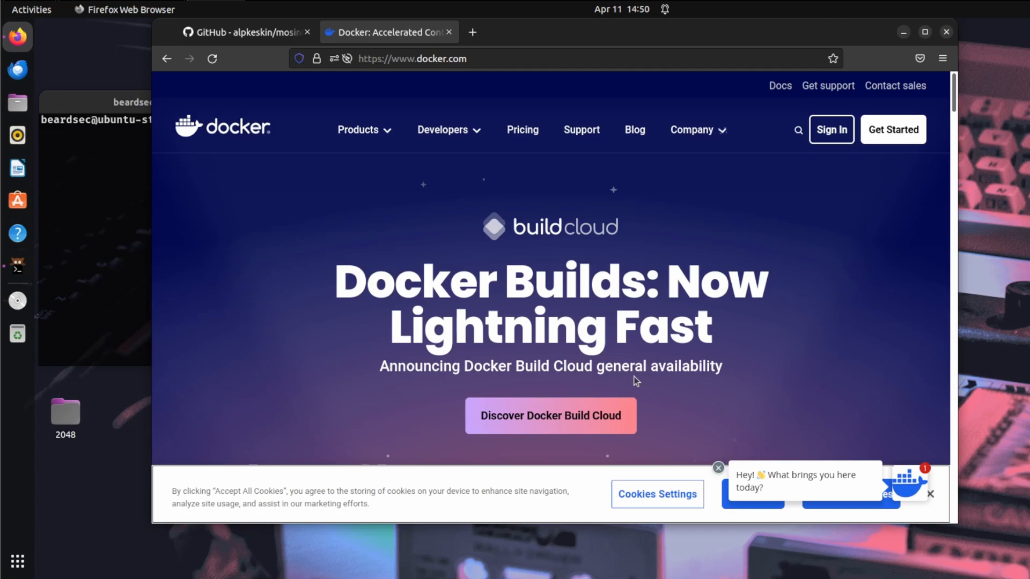
scroll(down, 3)
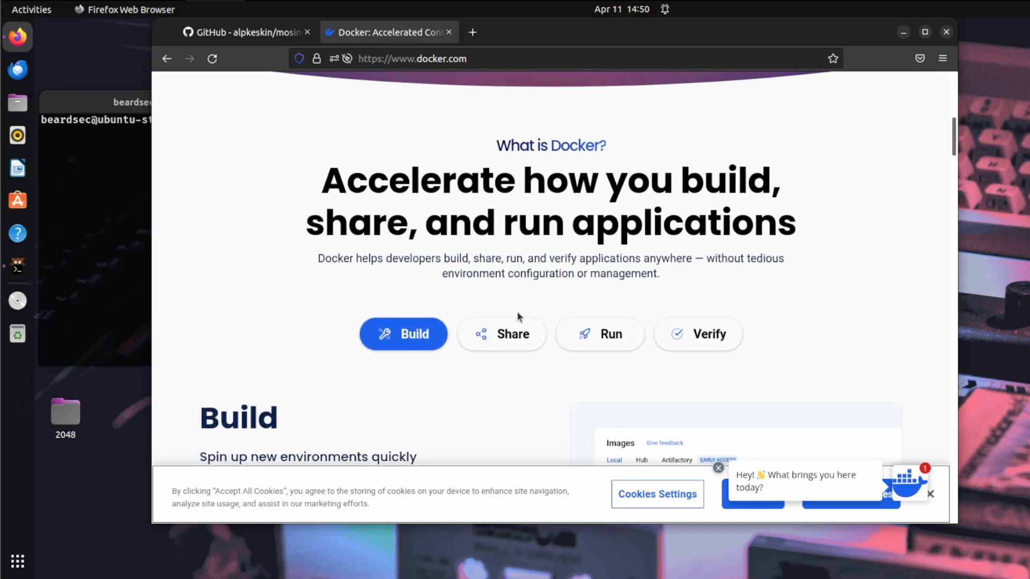
scroll(down, 3)
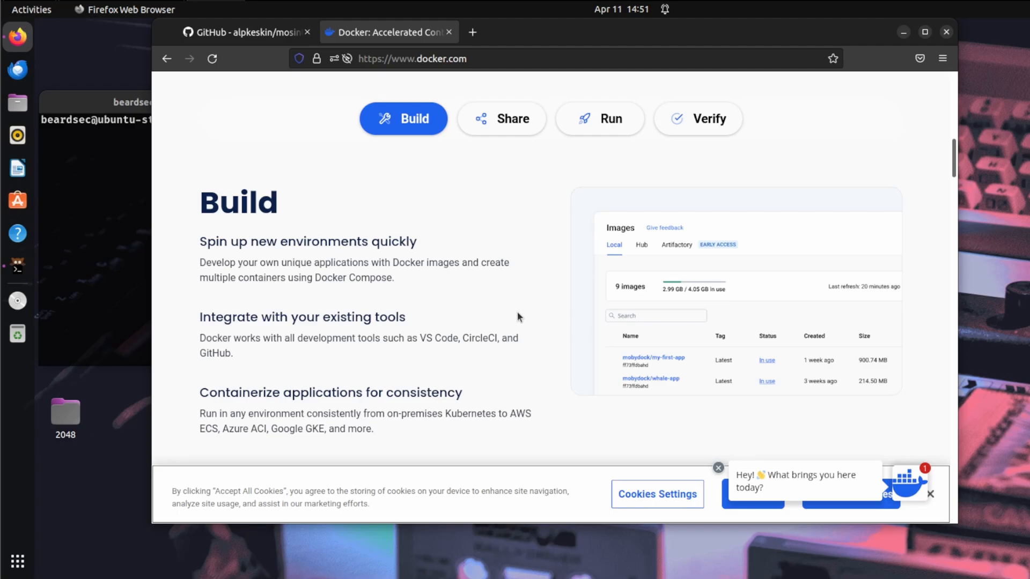
click(243, 31)
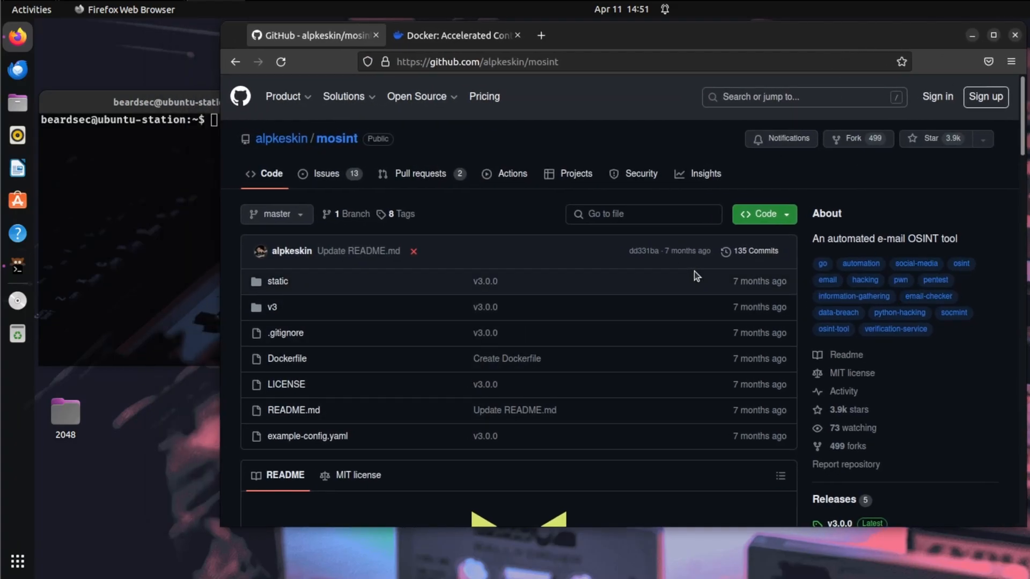
- Scroll the mosint README down to the Docker section and select its heading
scroll(down, 3)
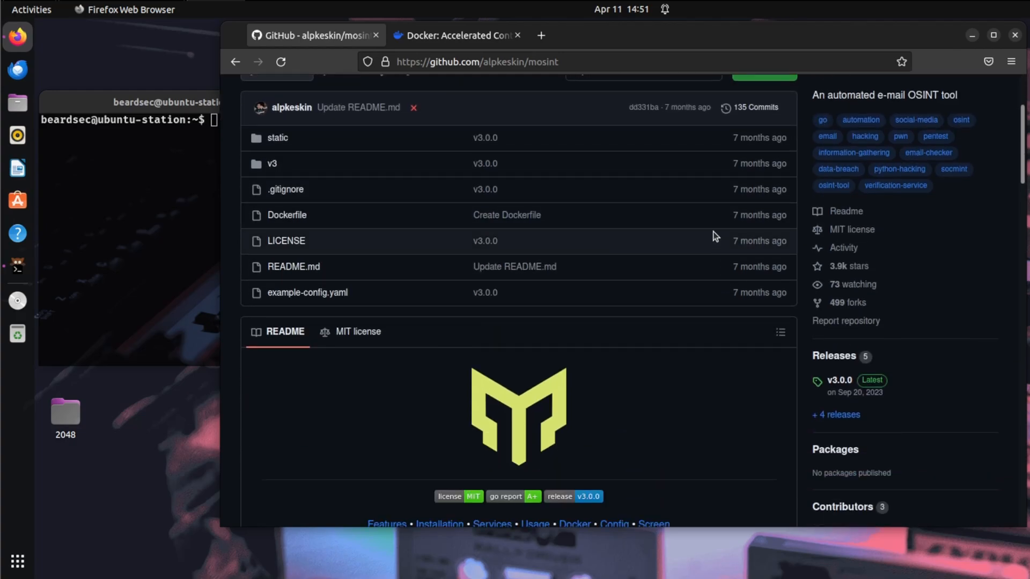
scroll(down, 3)
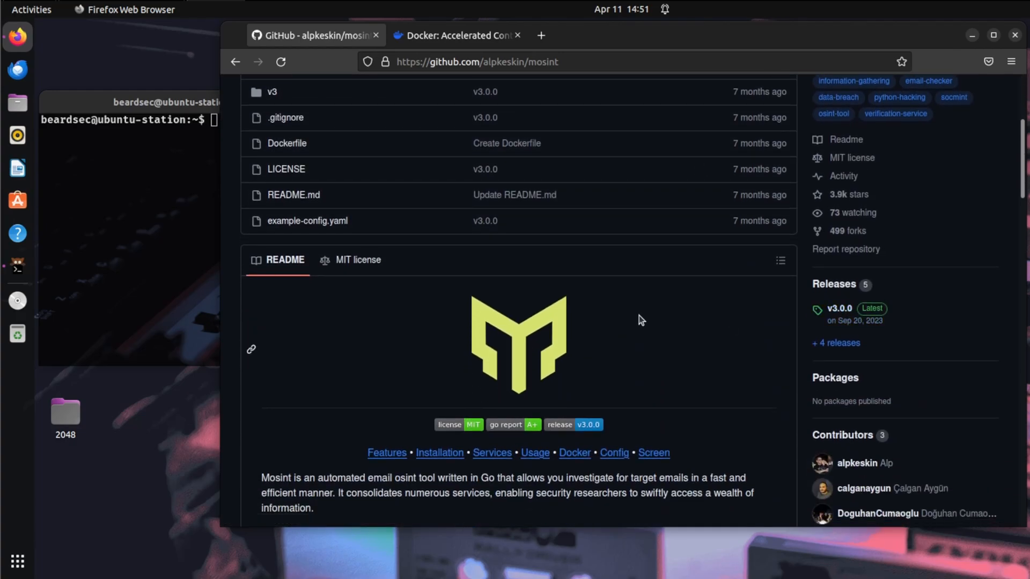
scroll(down, 3)
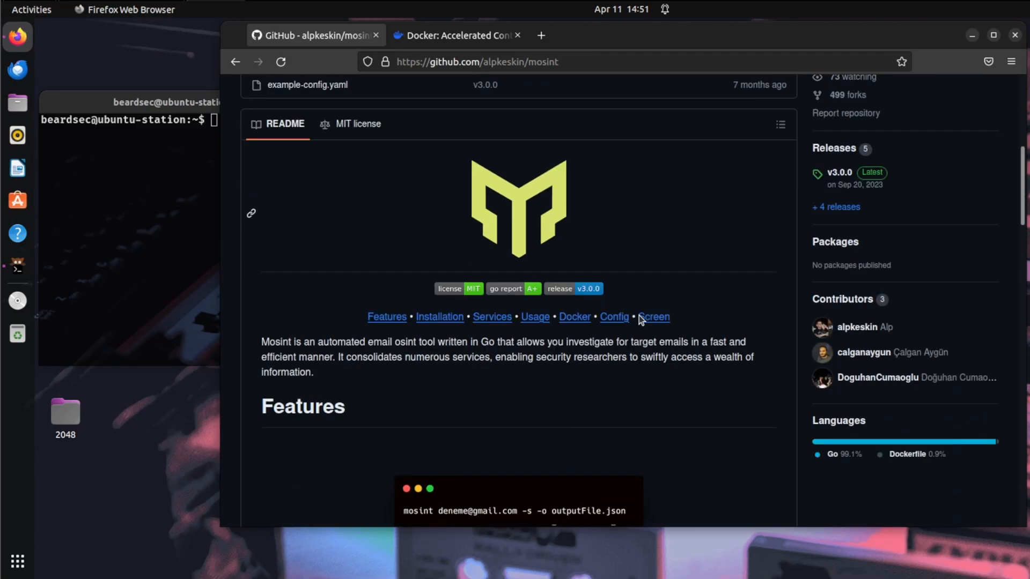
scroll(down, 3)
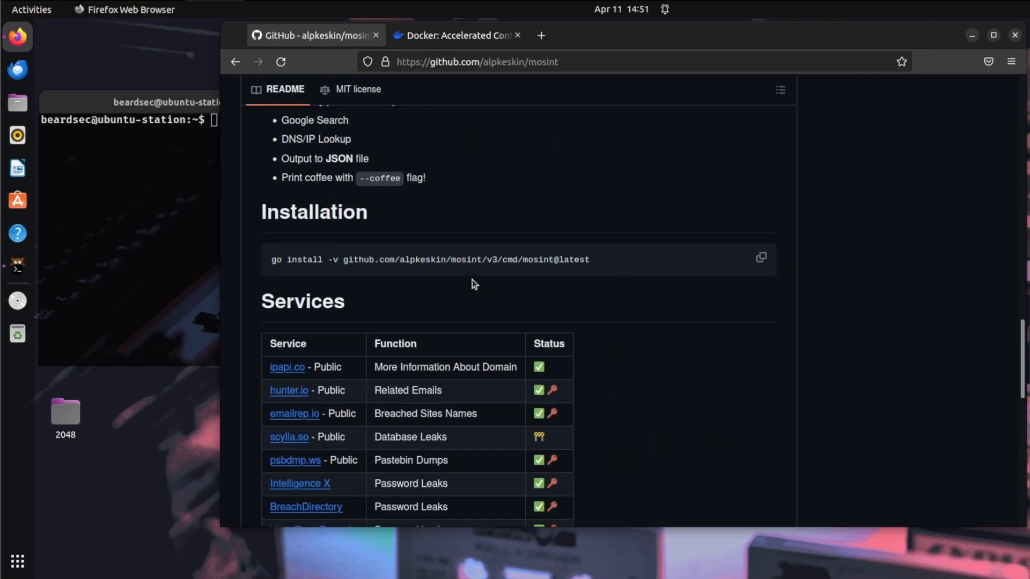
mouse_move(561, 272)
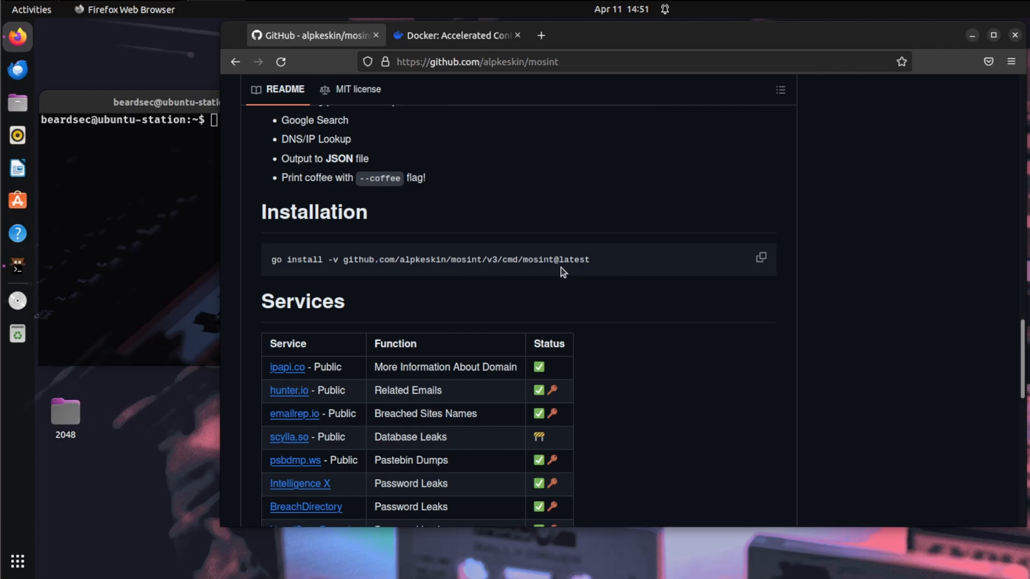
scroll(down, 3)
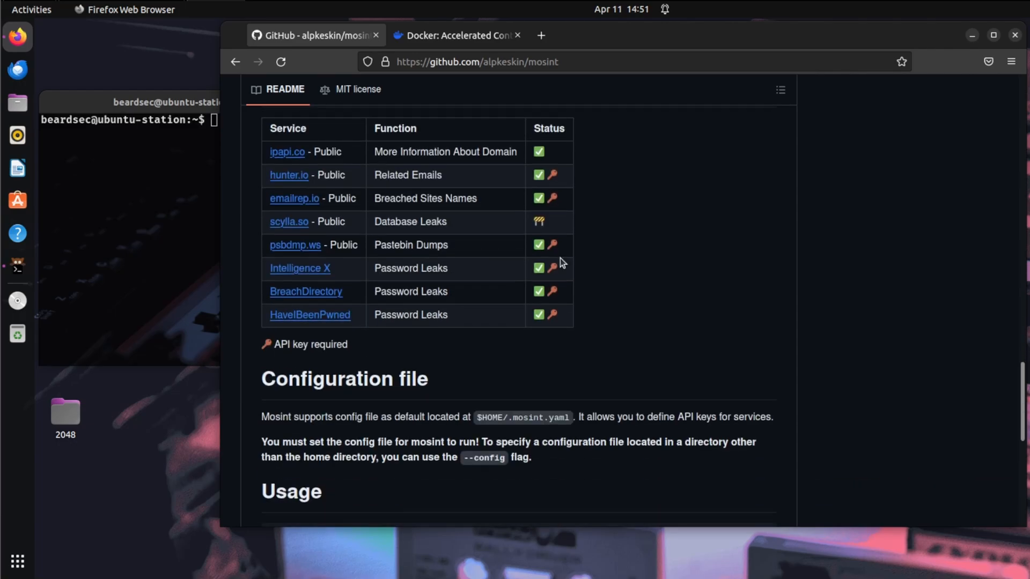
scroll(down, 3)
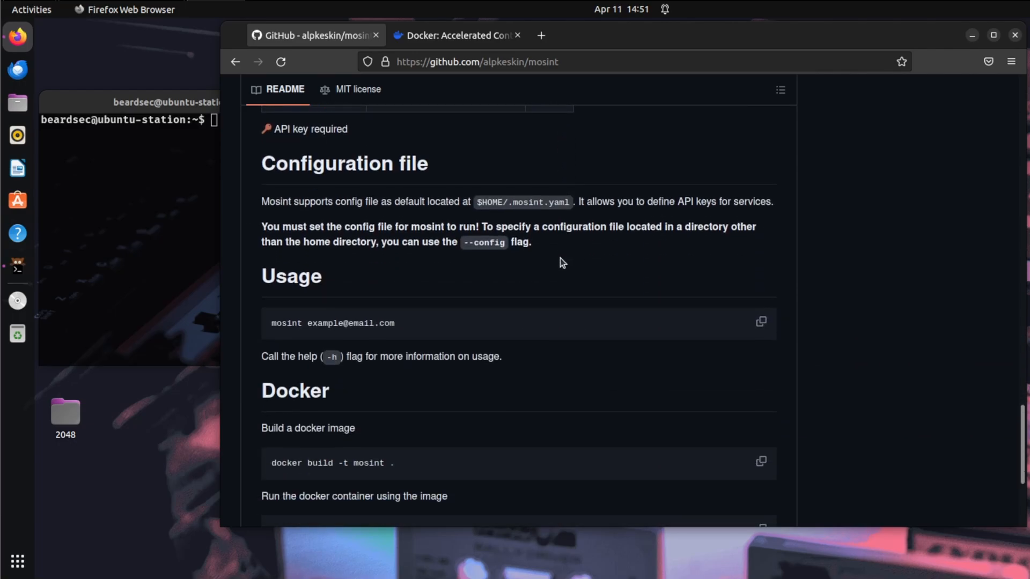
scroll(down, 3)
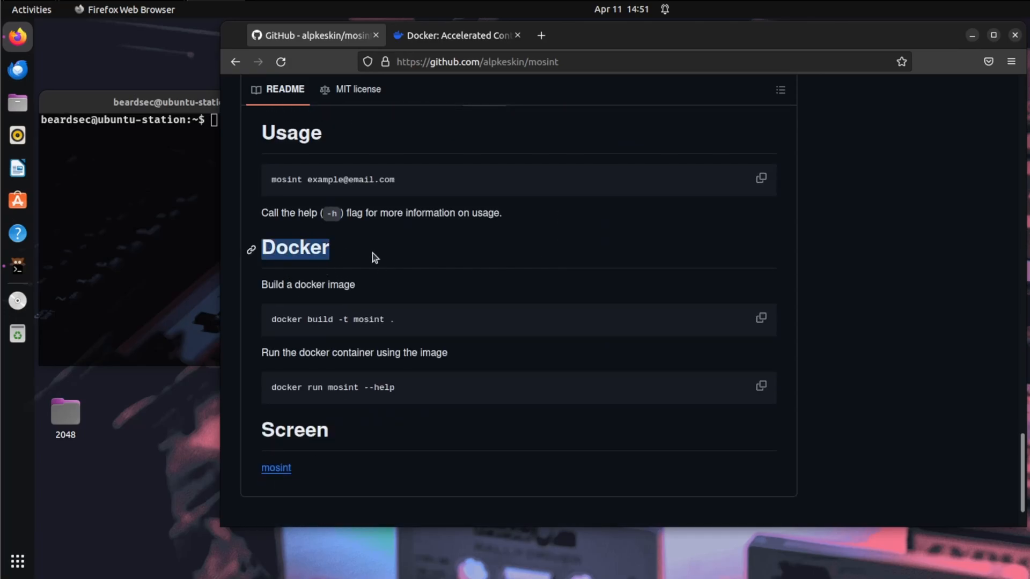
double_click(308, 284)
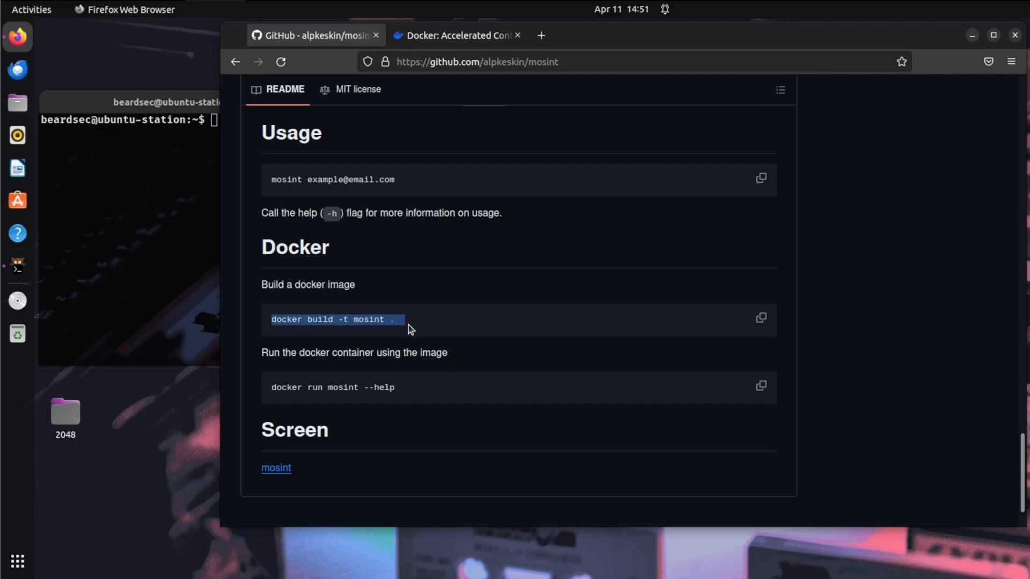
mouse_move(440, 331)
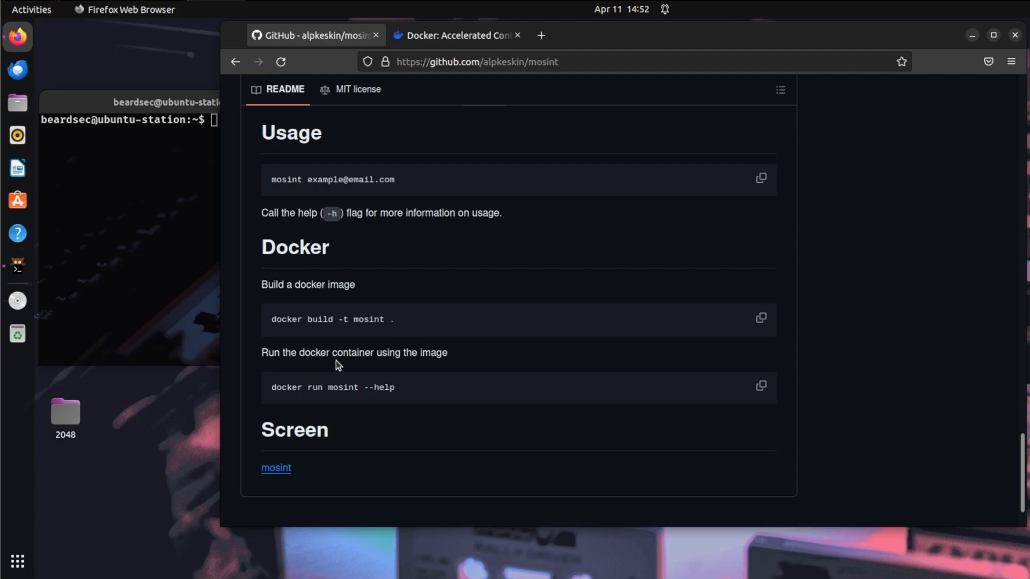
mouse_move(295, 387)
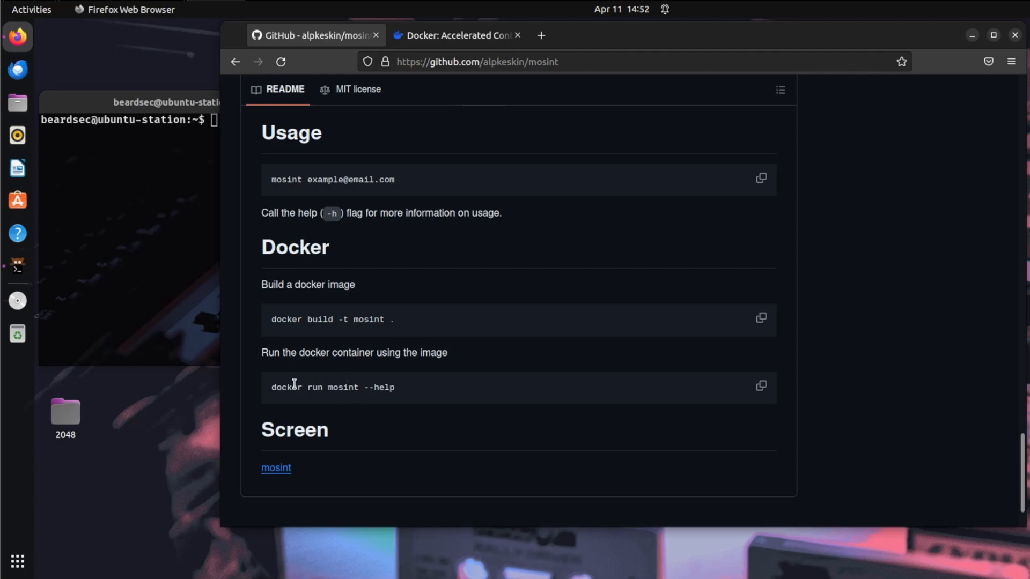
scroll(down, 3)
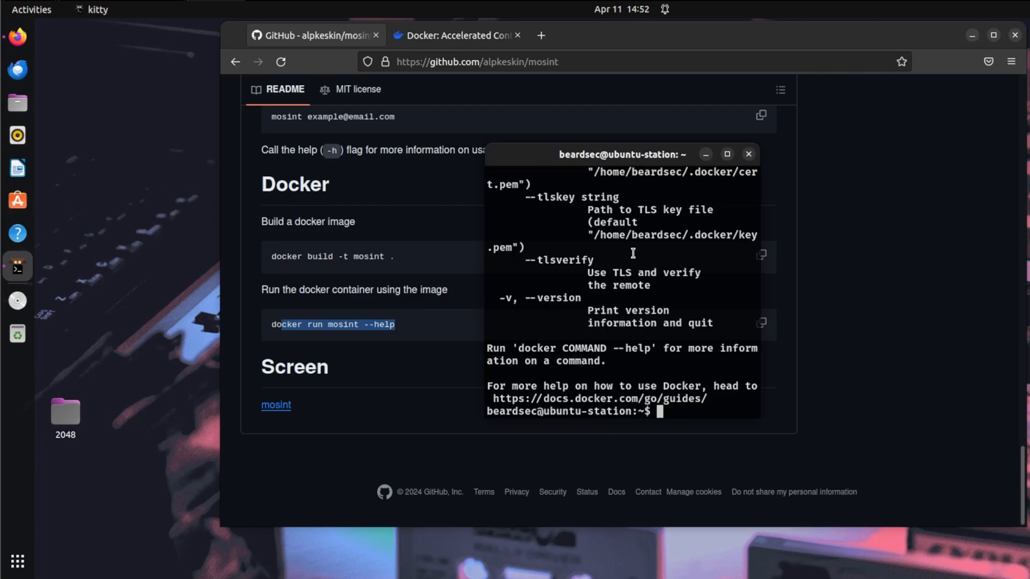
mouse_move(968, 73)
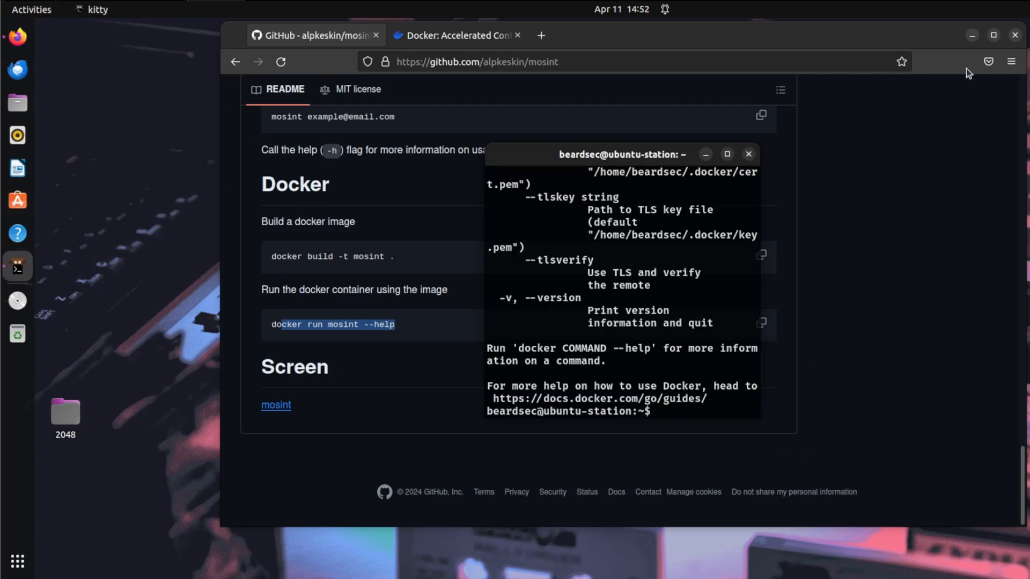
- Maximize the kitty terminal and clear the Docker help output
click(726, 155)
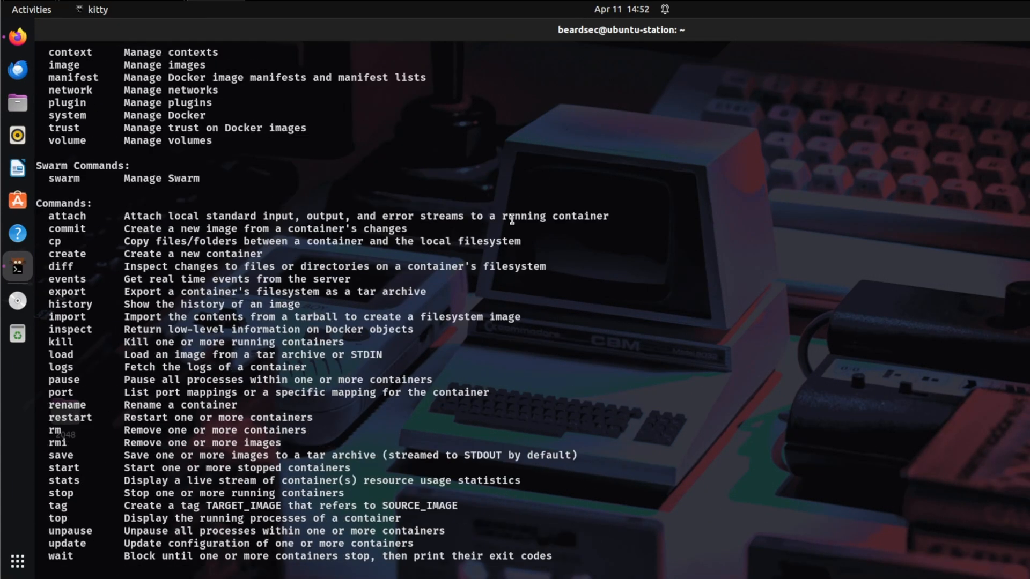
text(docke)
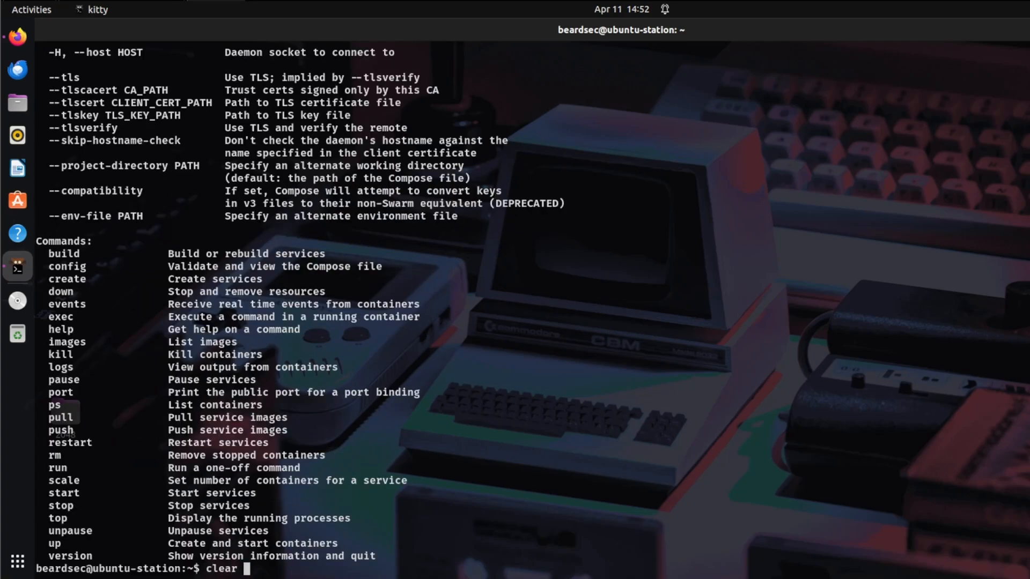
key(Return)
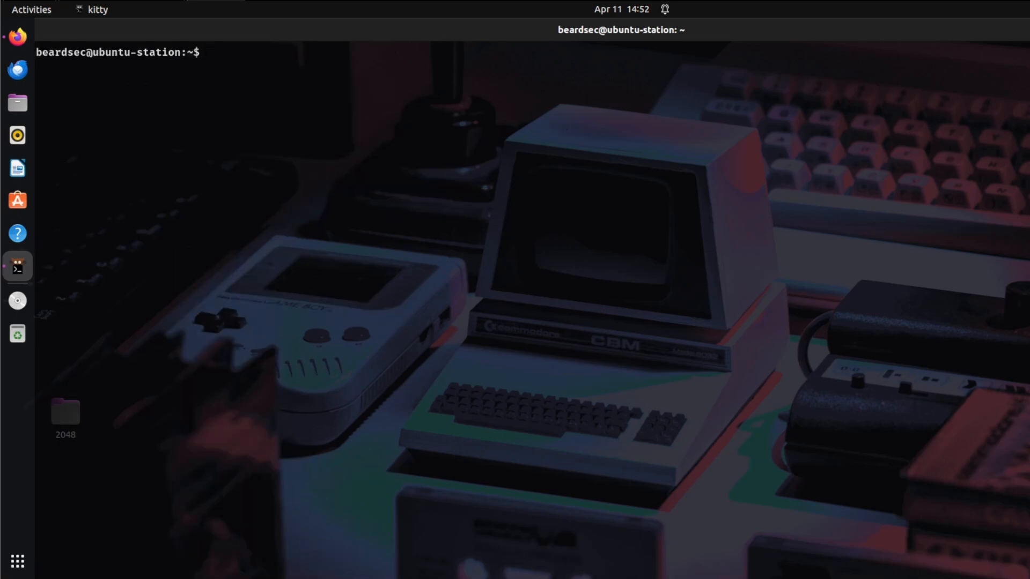
- Start typing a 'sudo apt install docker-compose' command, abandon it, and return to the Docker website
text(sudo aop)
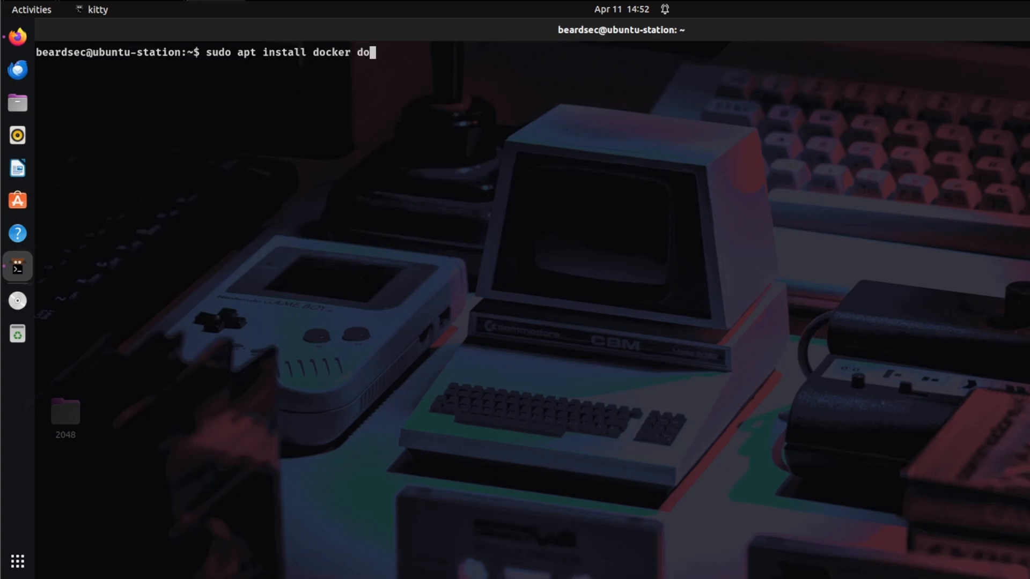
text(cke-c)
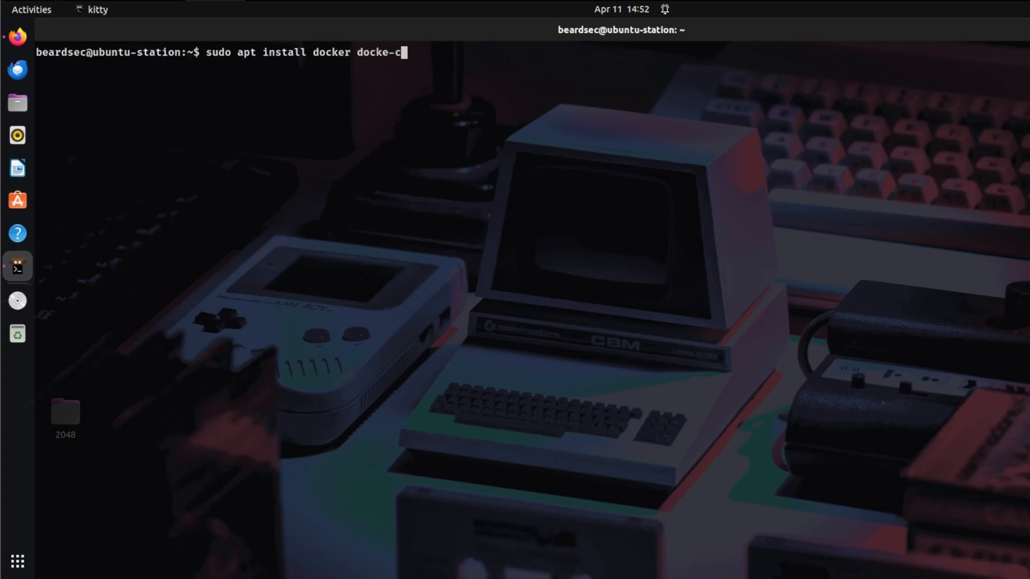
text(r-compose)
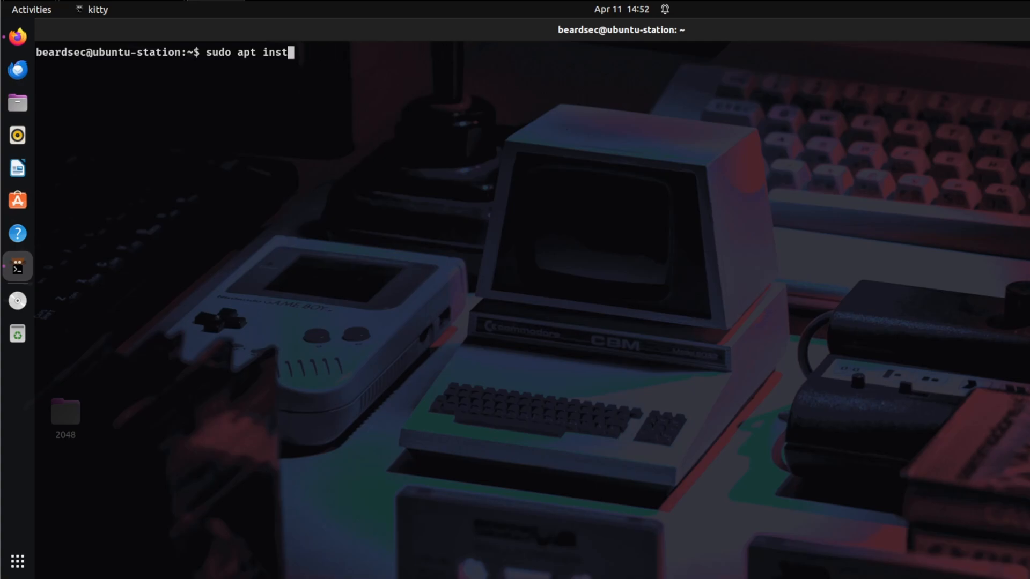
key(ctrl+u)
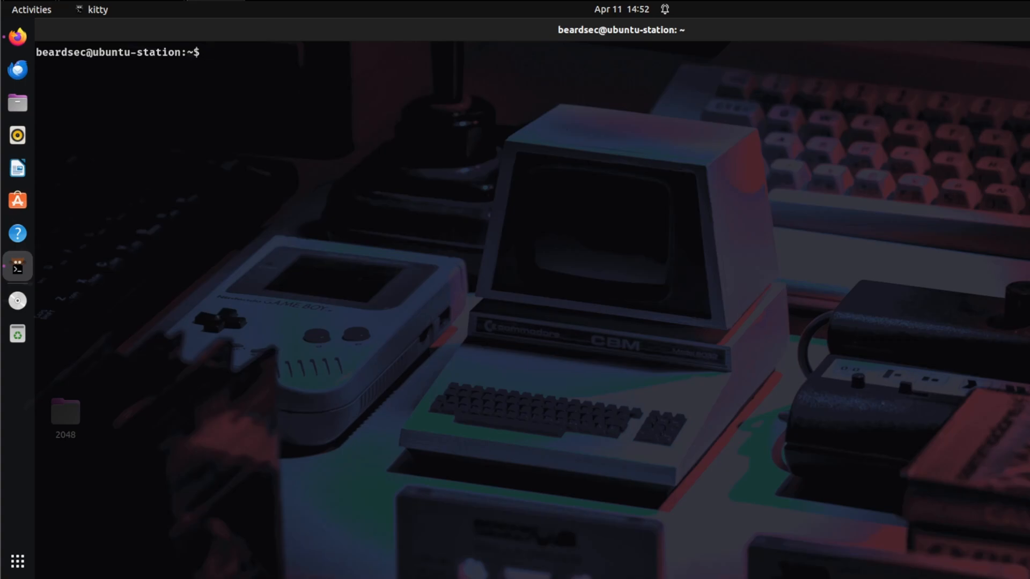
click(17, 36)
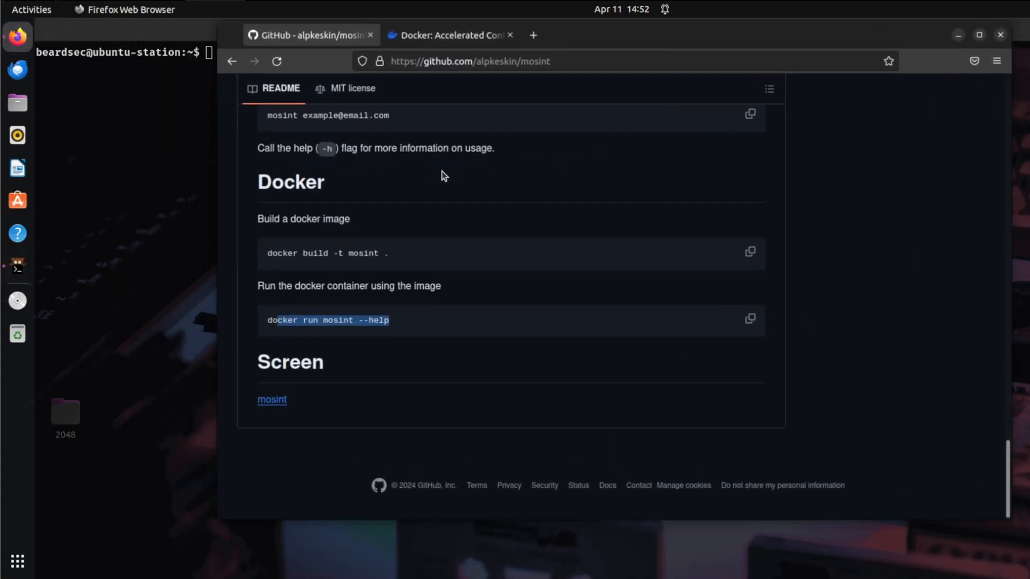
click(450, 35)
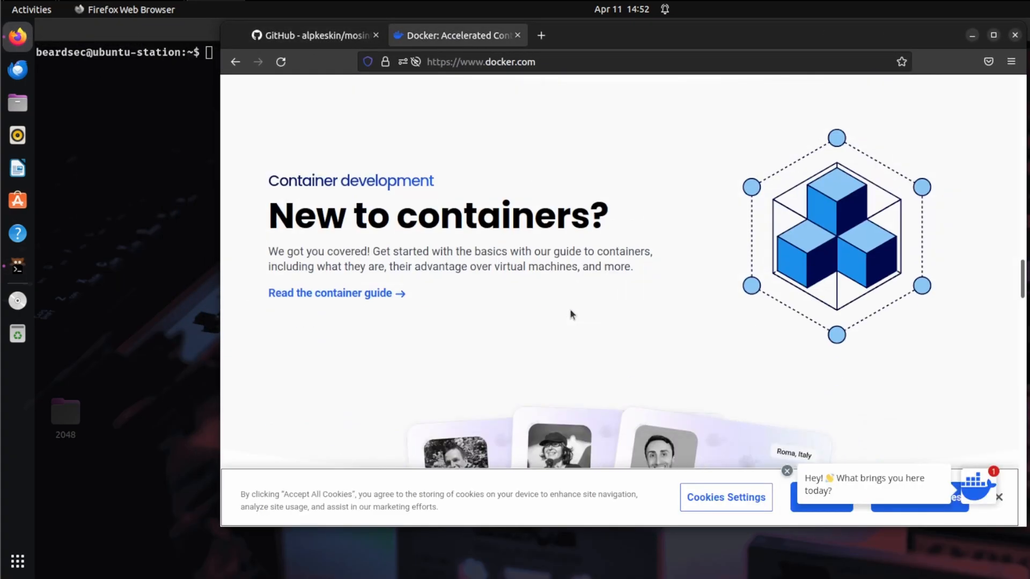
scroll(down, 3)
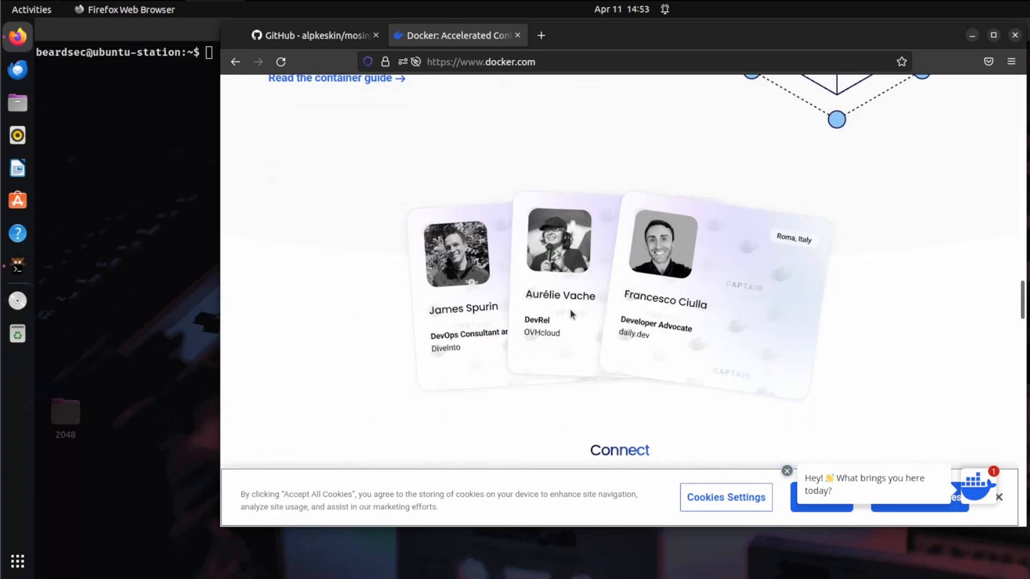
scroll(up, 3)
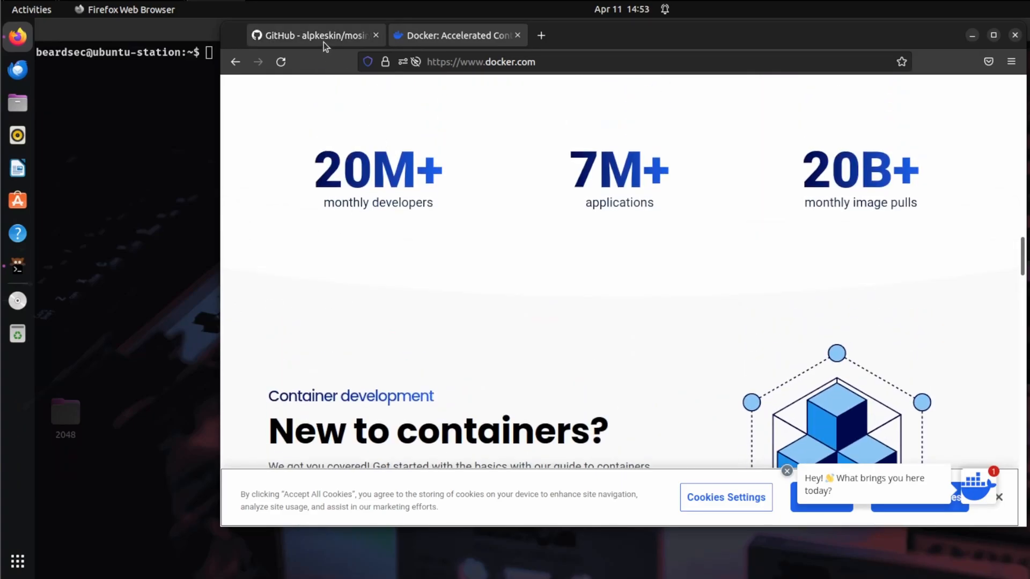
click(309, 35)
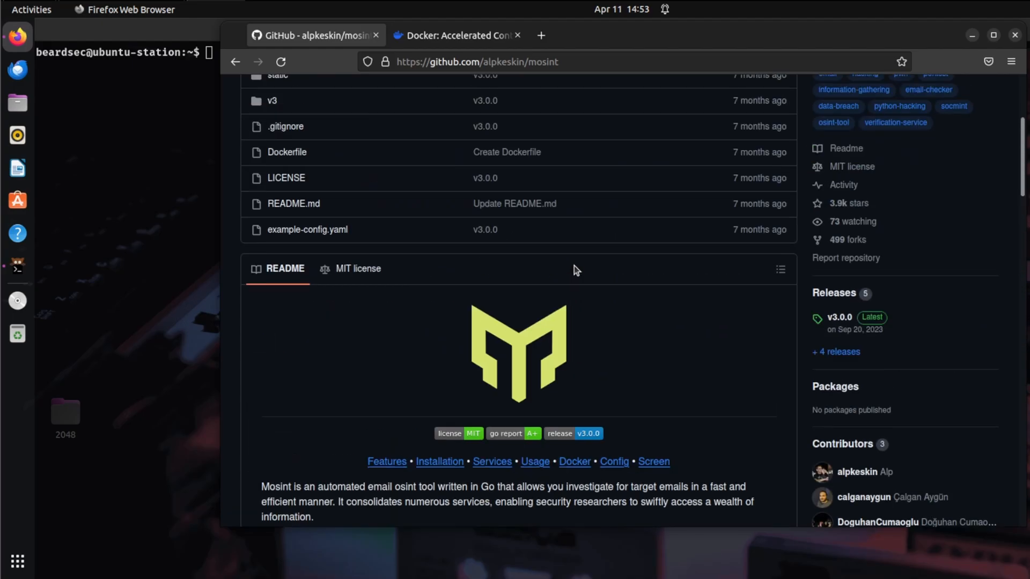
- Copy the mosint repository's HTTPS clone URL from the Code menu
click(763, 214)
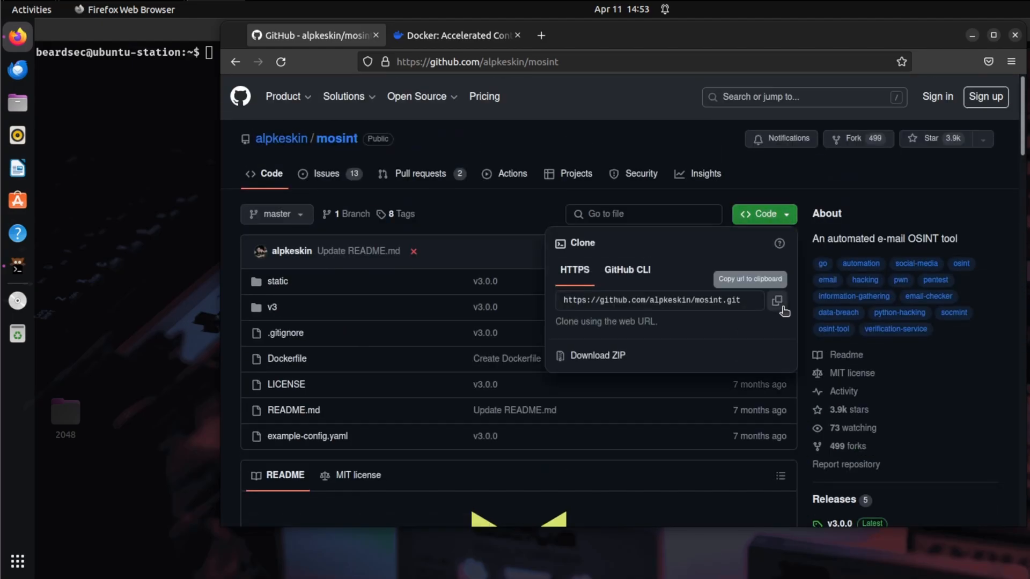
click(778, 301)
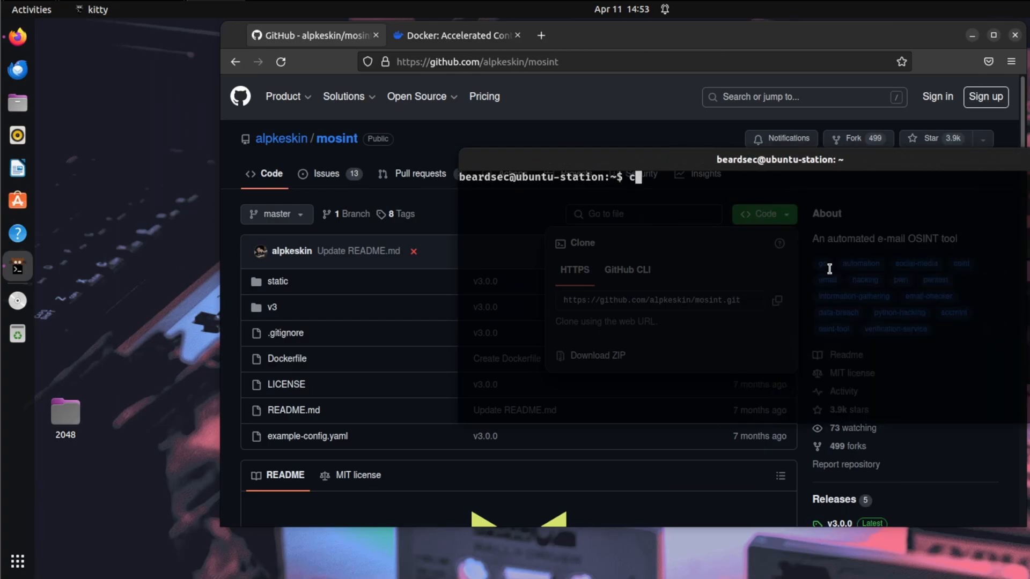
text(d /opt)
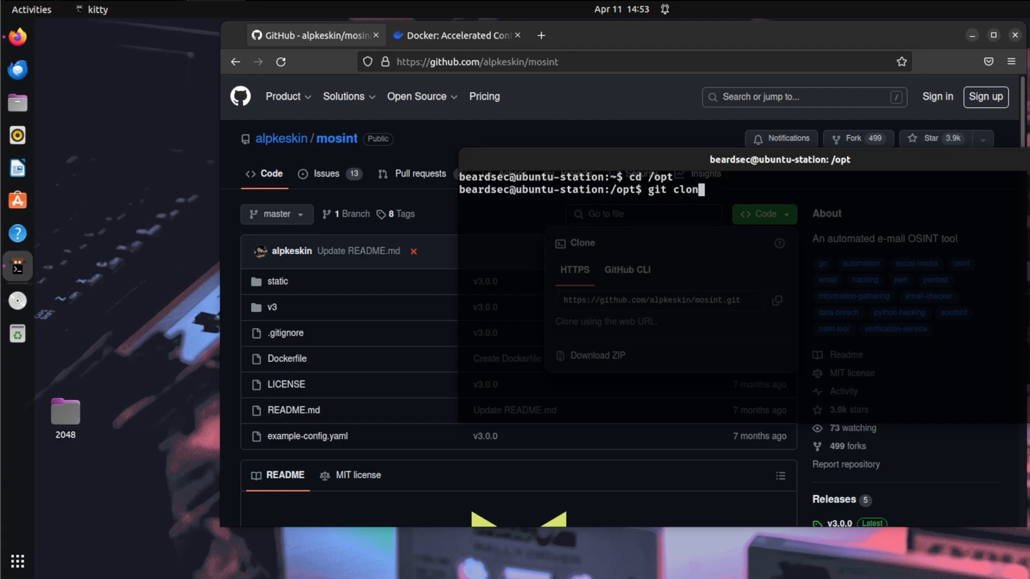
text(https://github.com/alpkeskin/mosint.git)
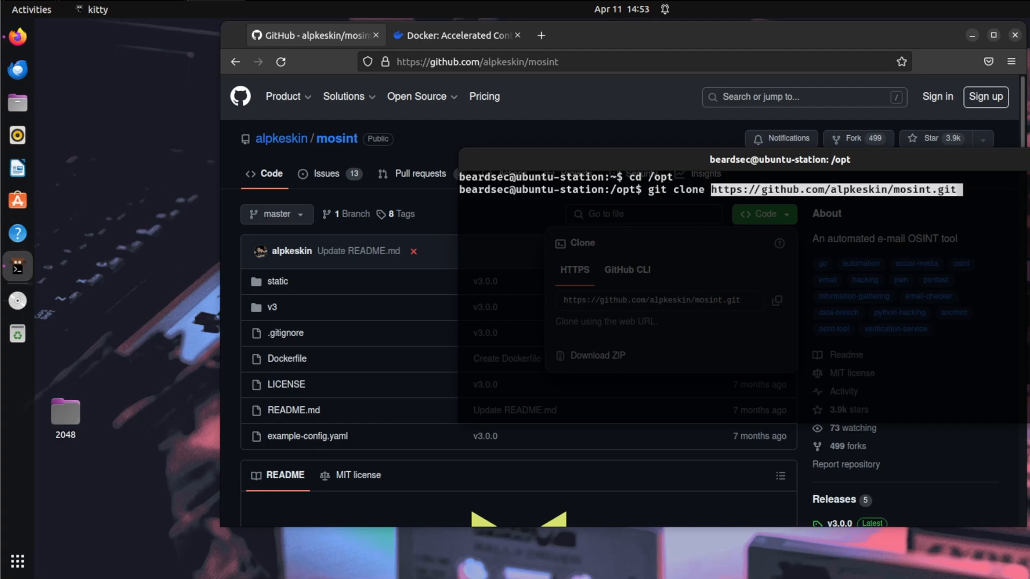
key(Return)
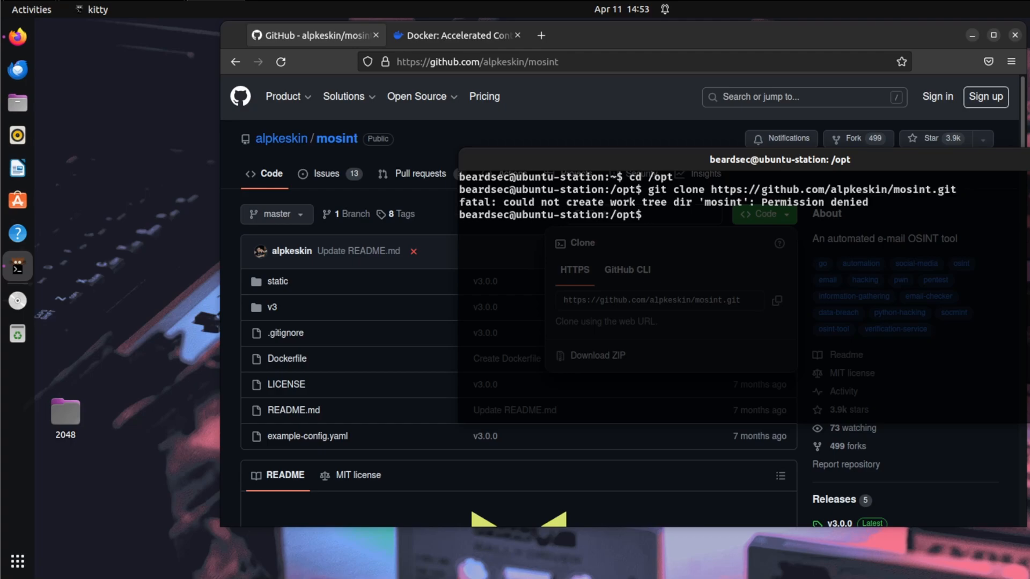
text(git clone https://github.com/alpkeskin/mosint.git)
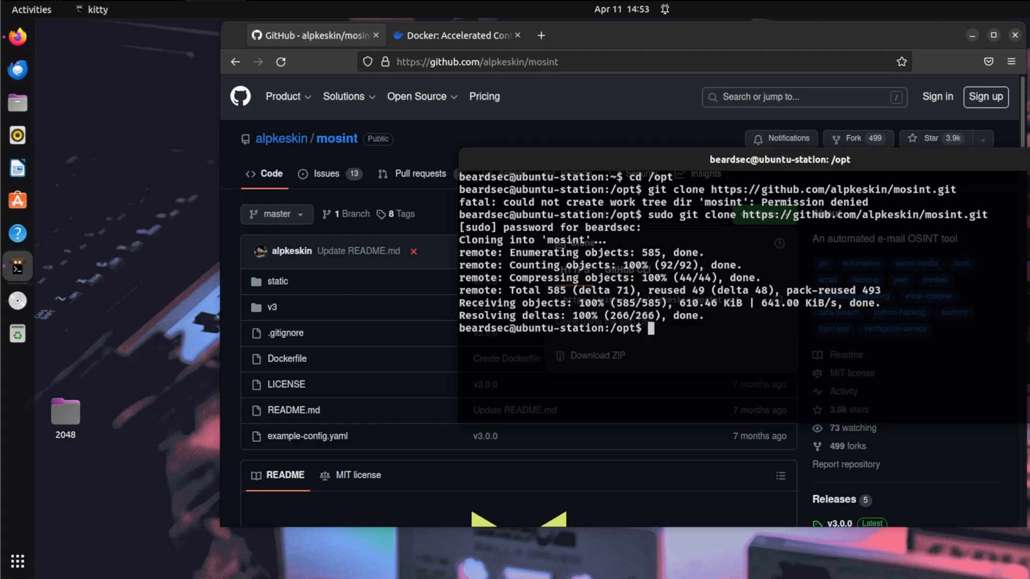
mouse_move(913, 375)
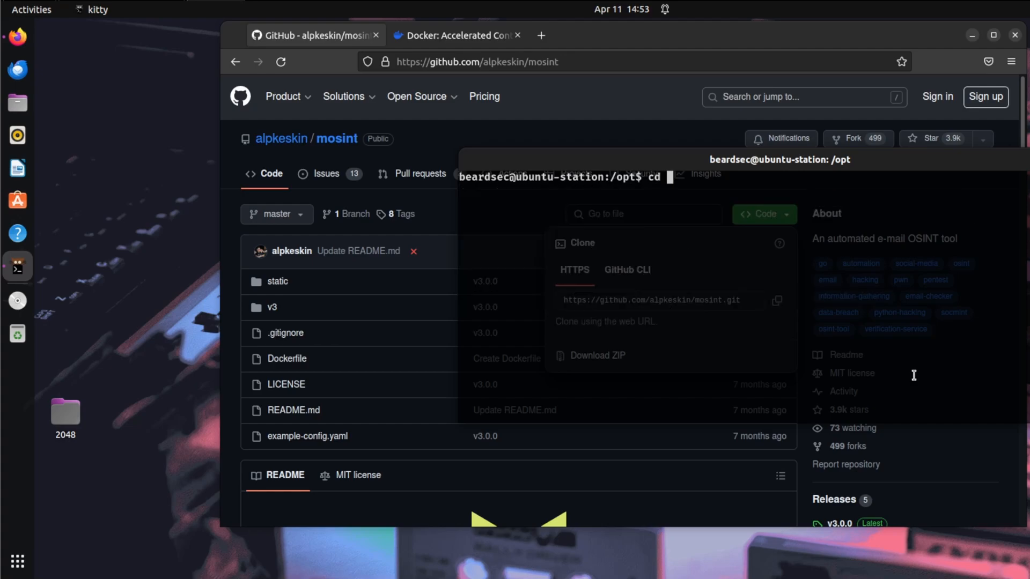
text(mosint/)
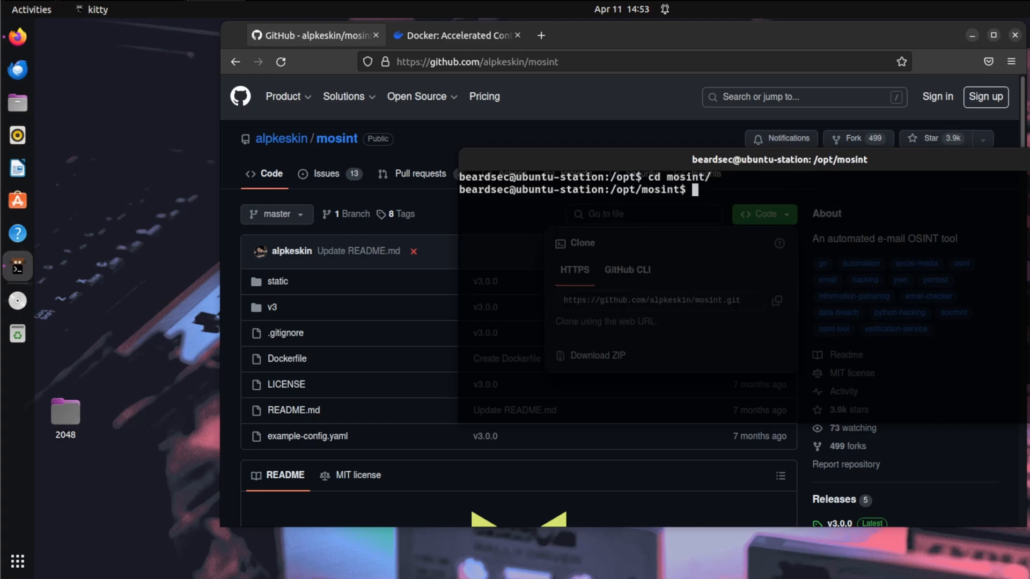
text(ls)
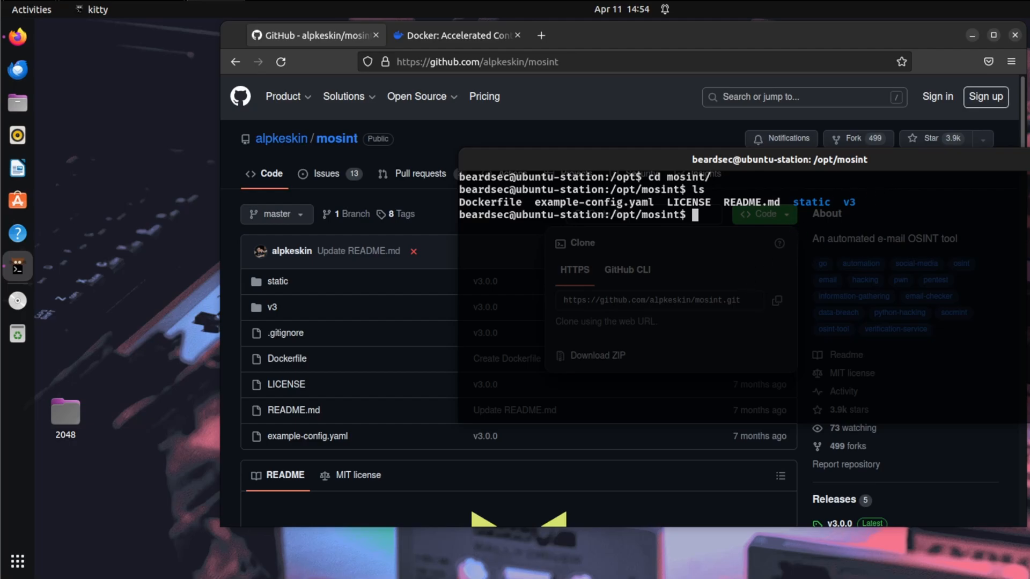
mouse_move(1008, 275)
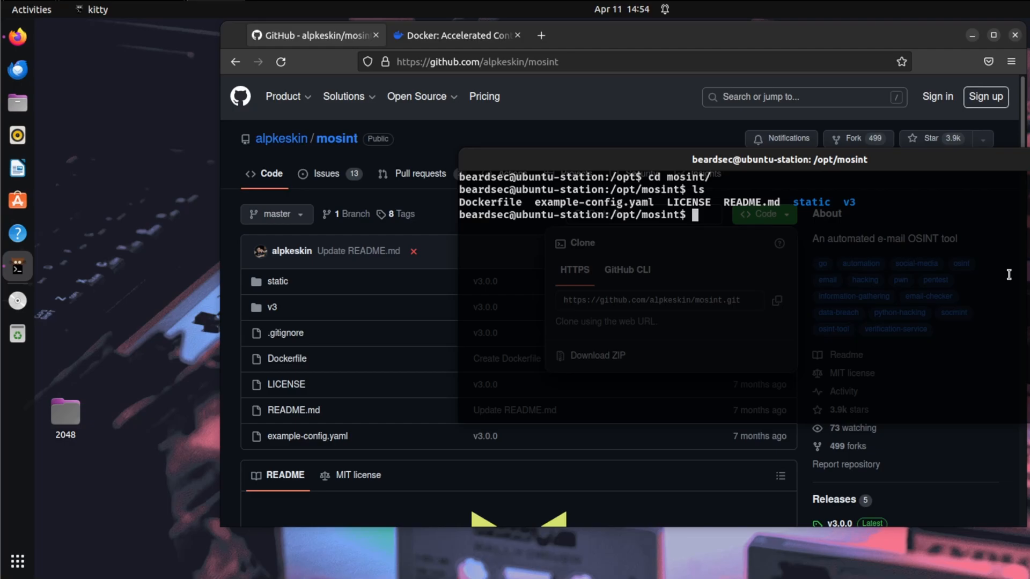
- Print the Dockerfile with cat, highlight a line, and clear the screen
text(cat Dockerfile)
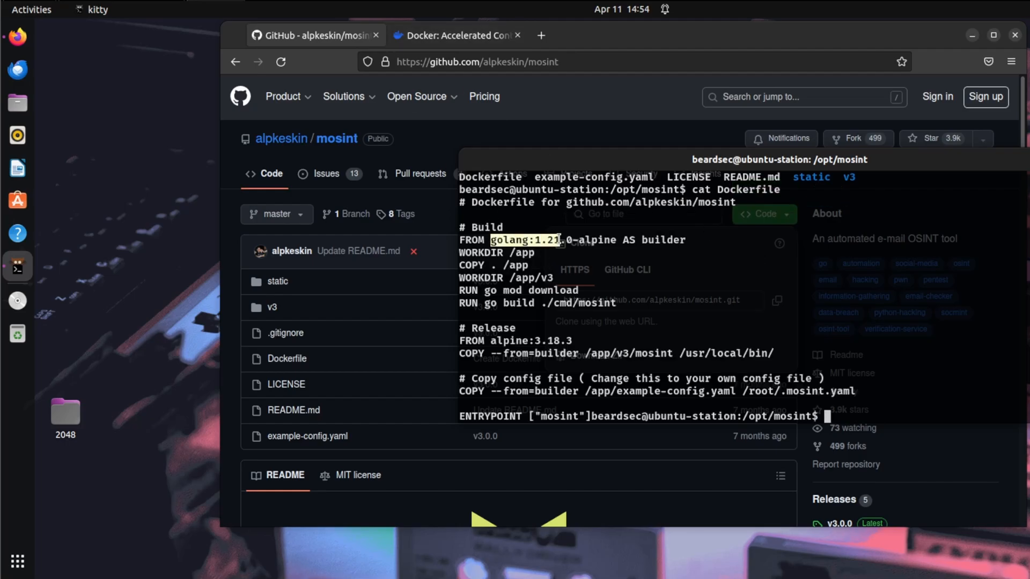
mouse_move(490, 268)
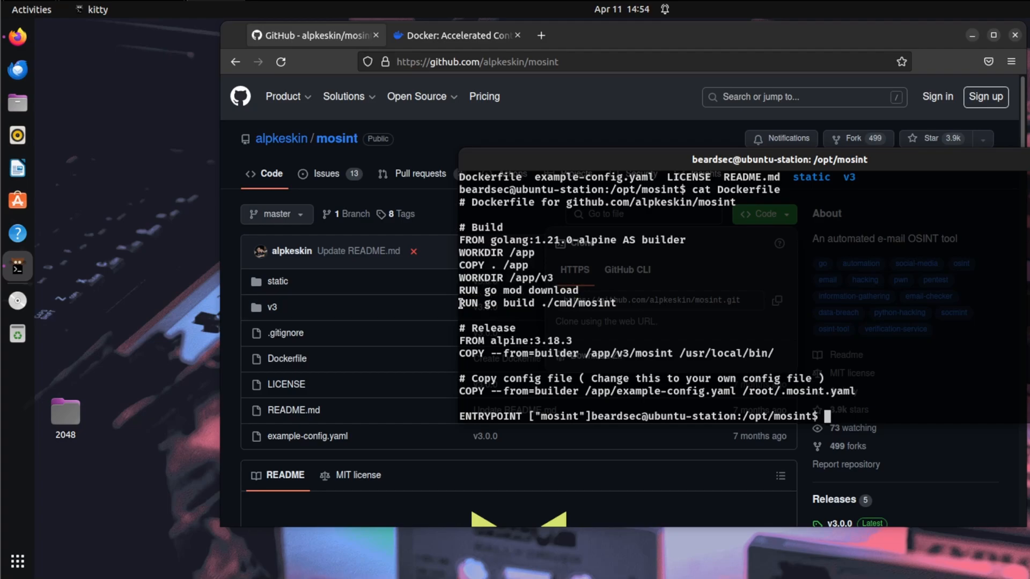
double_click(518, 303)
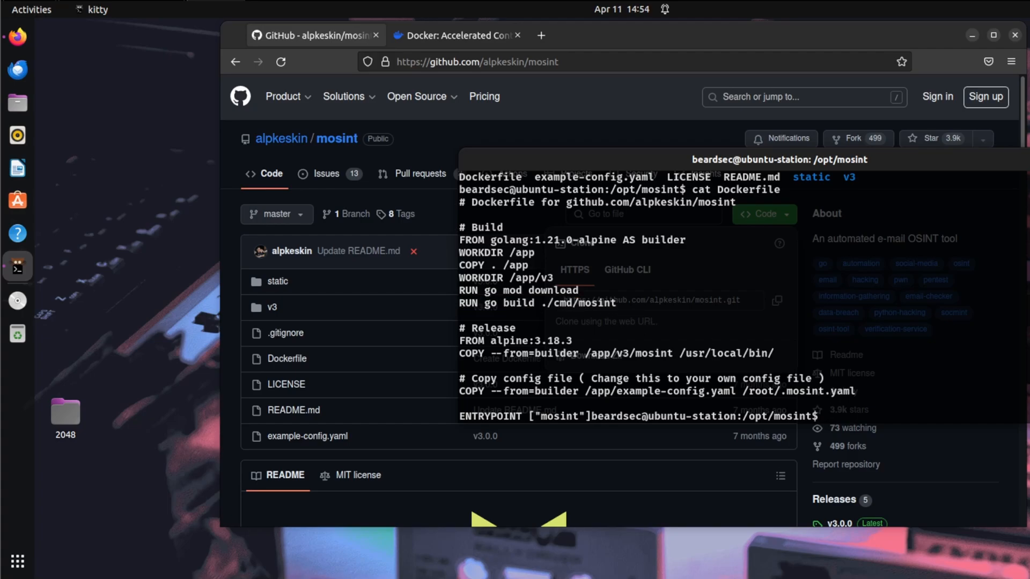
text(c)
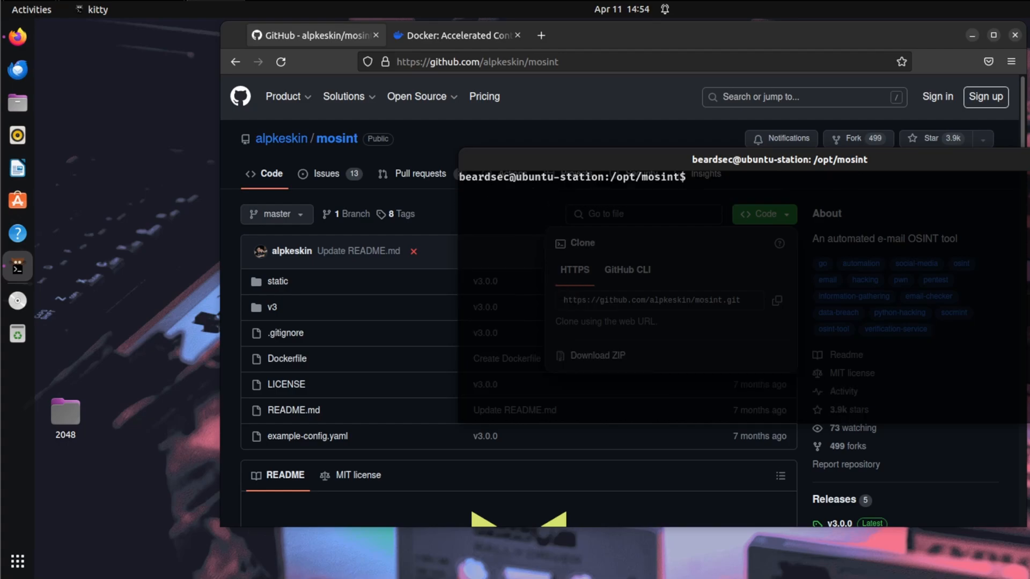
- Run the misspelled 'docker buiold -t mosint', which prints Docker's general help
text(docker buiold -t mosint)
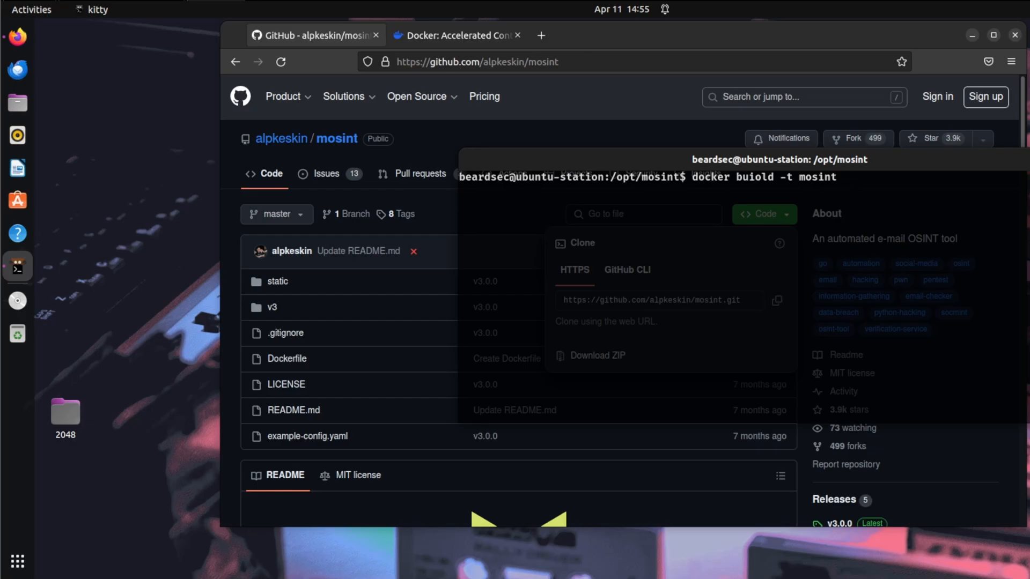
key(Return)
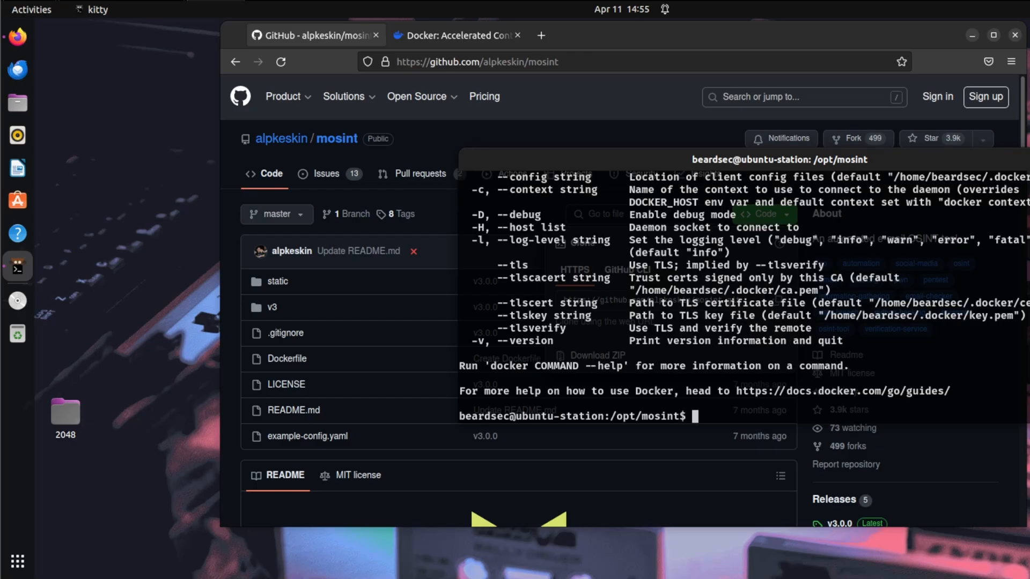
mouse_move(916, 347)
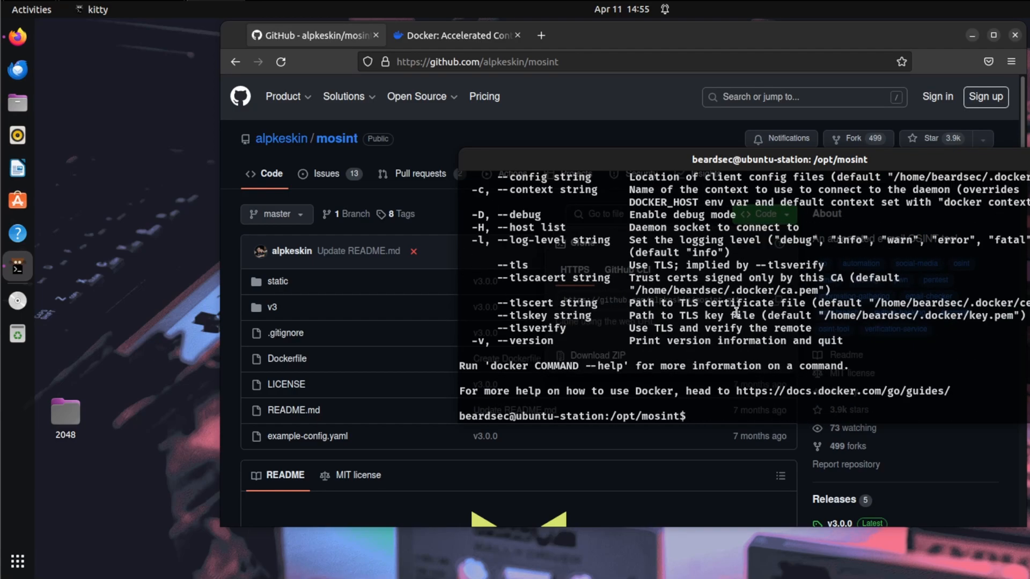
text(c)
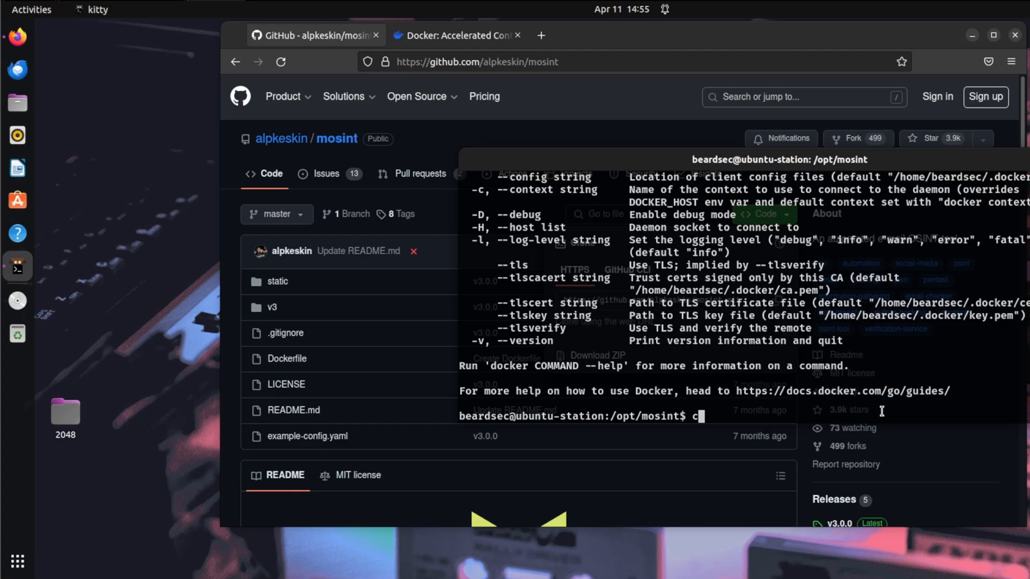
- Clear the screen, build the image with 'docker build -t mosint .', and mark its ID
text(lear)
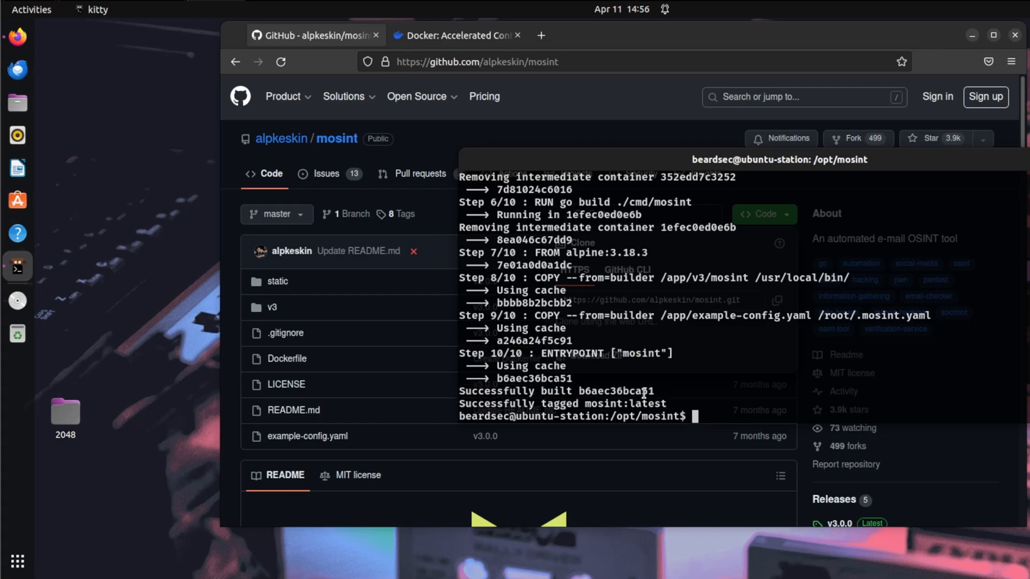
double_click(615, 391)
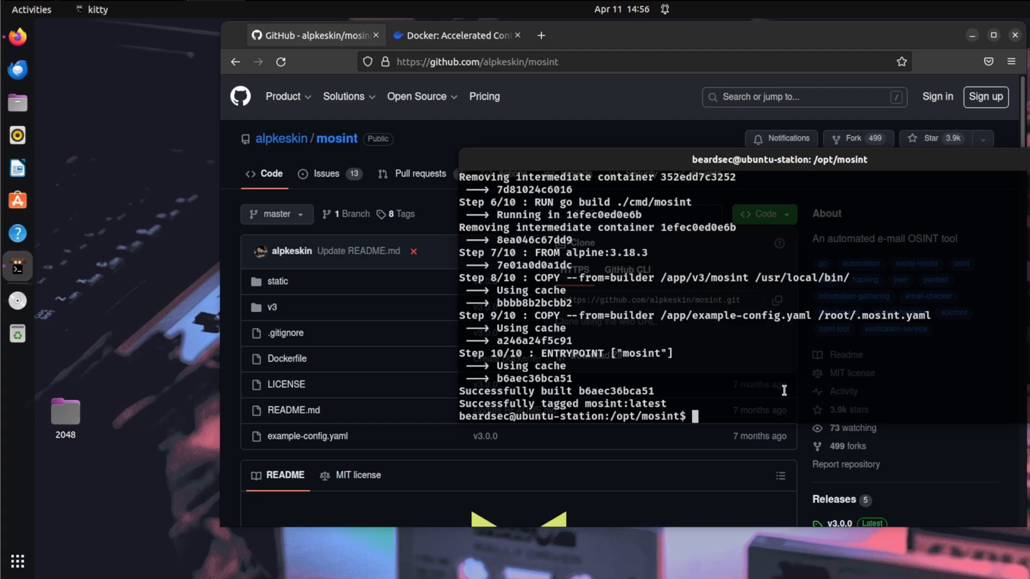
- Clear the screen and enter 'docker run -it --rm mosint' with no email argument
text(clear)
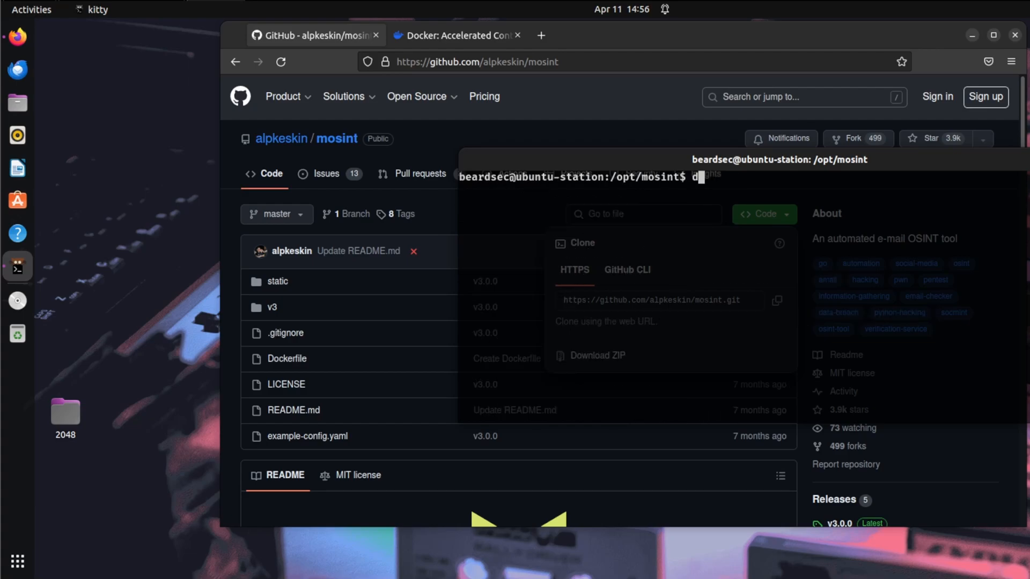
text(ocker run)
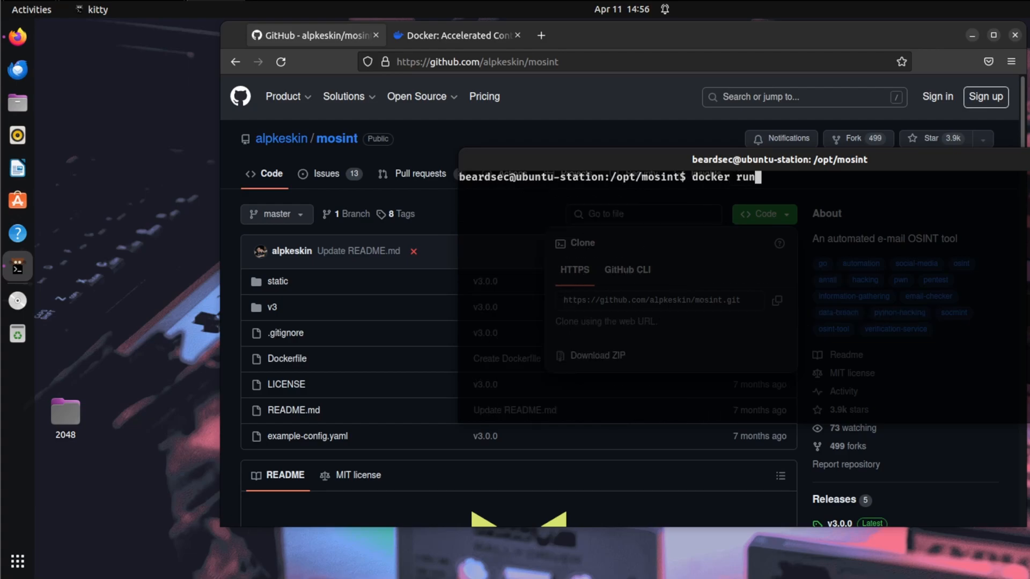
text(--)
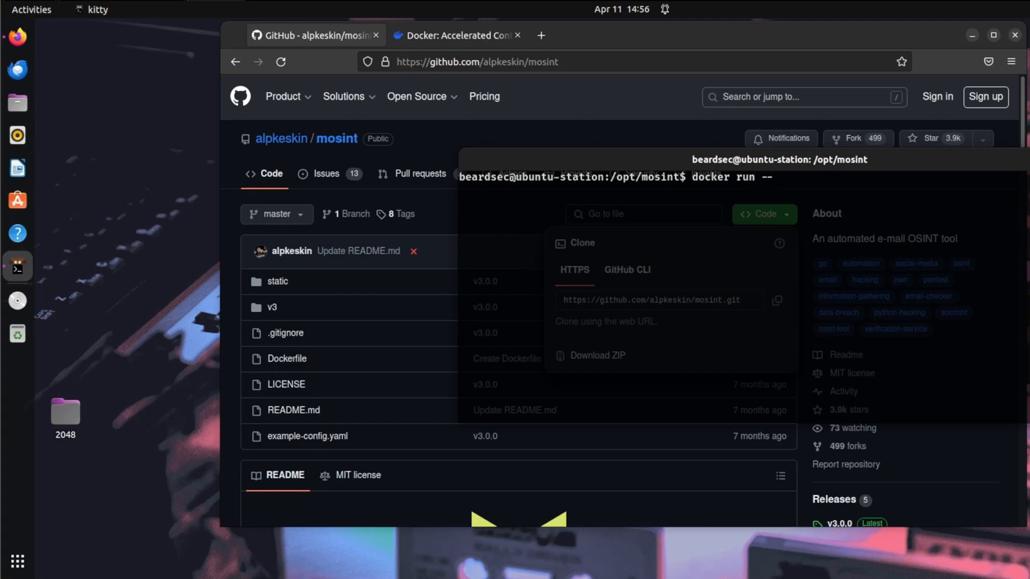
key(BackSpace)
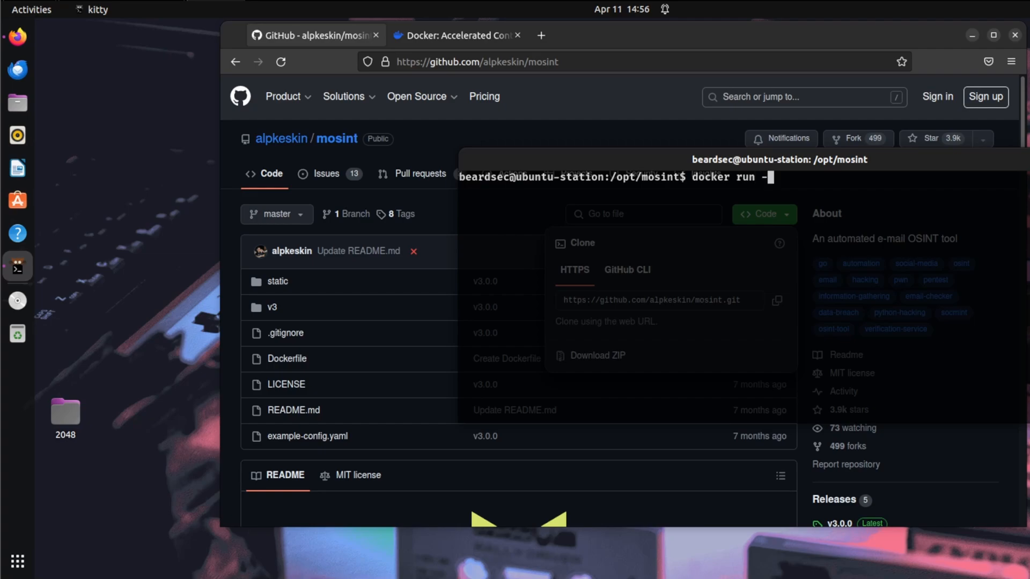
text(it --rm)
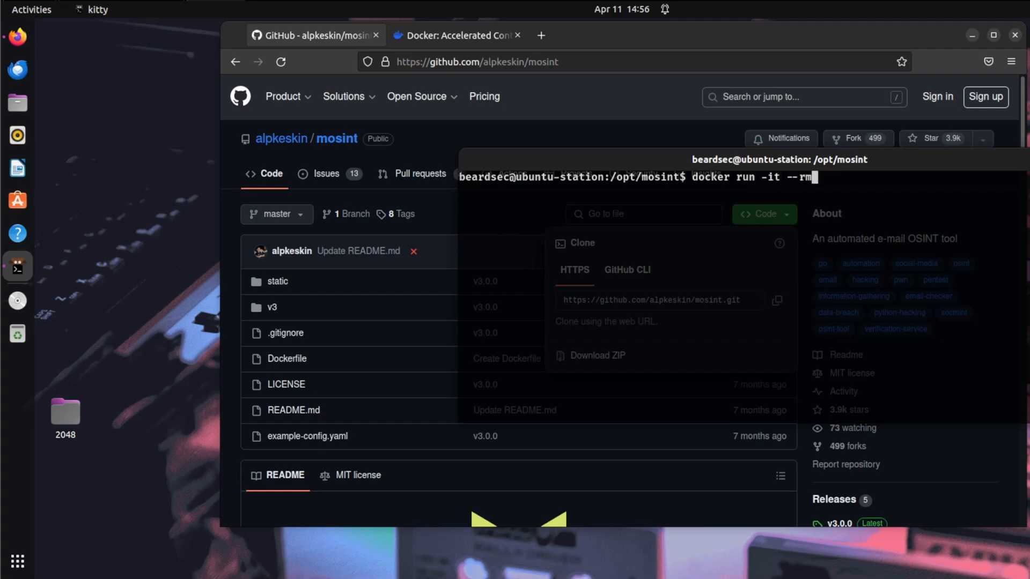
text(mosint)
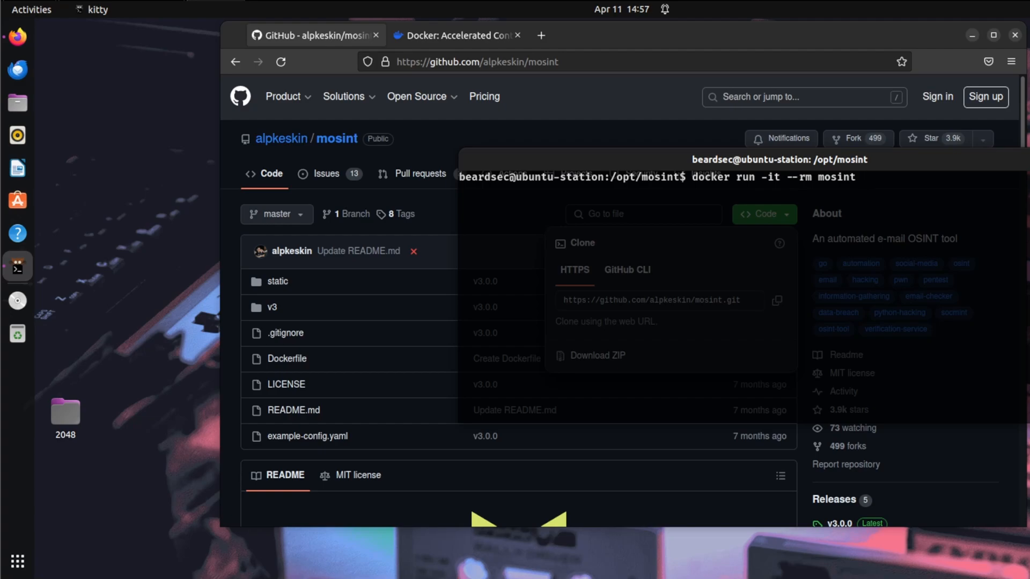
mouse_move(846, 255)
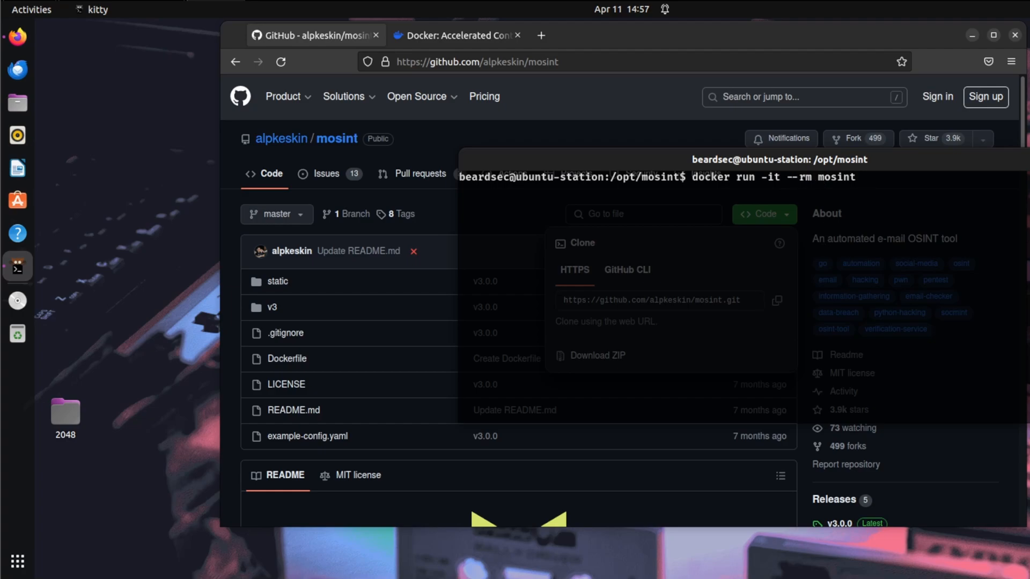
mouse_move(876, 208)
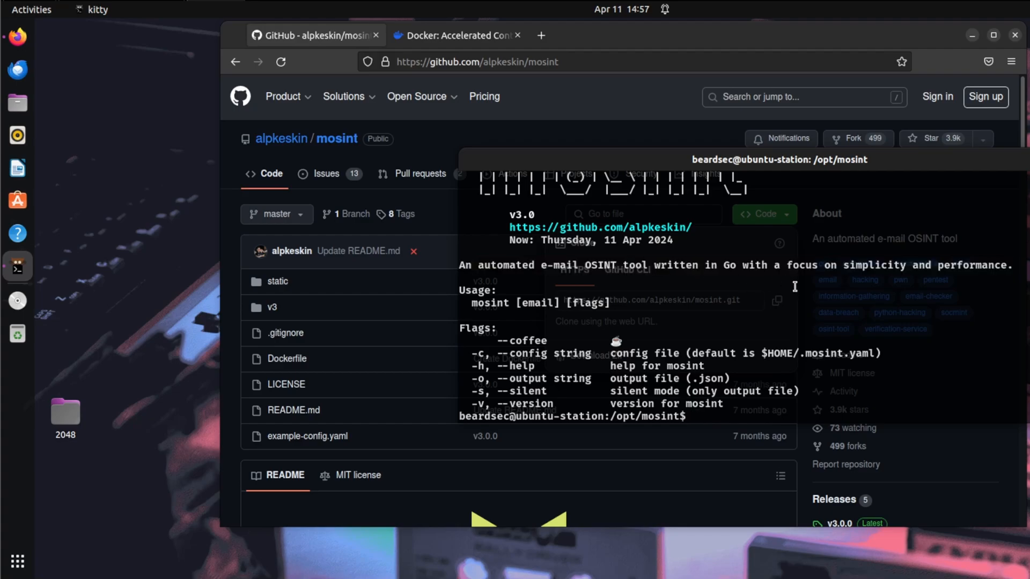
mouse_move(681, 276)
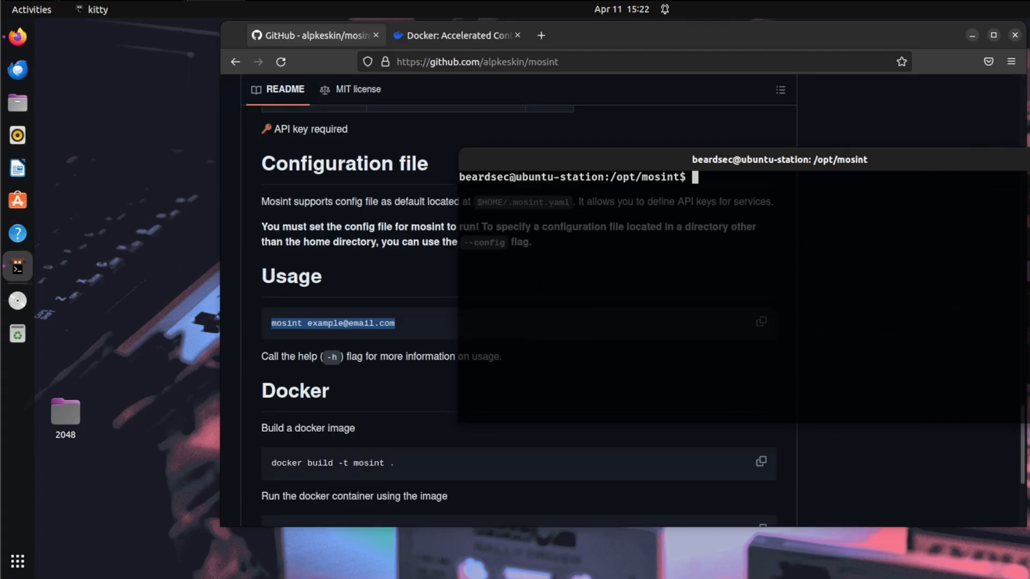
mouse_move(845, 221)
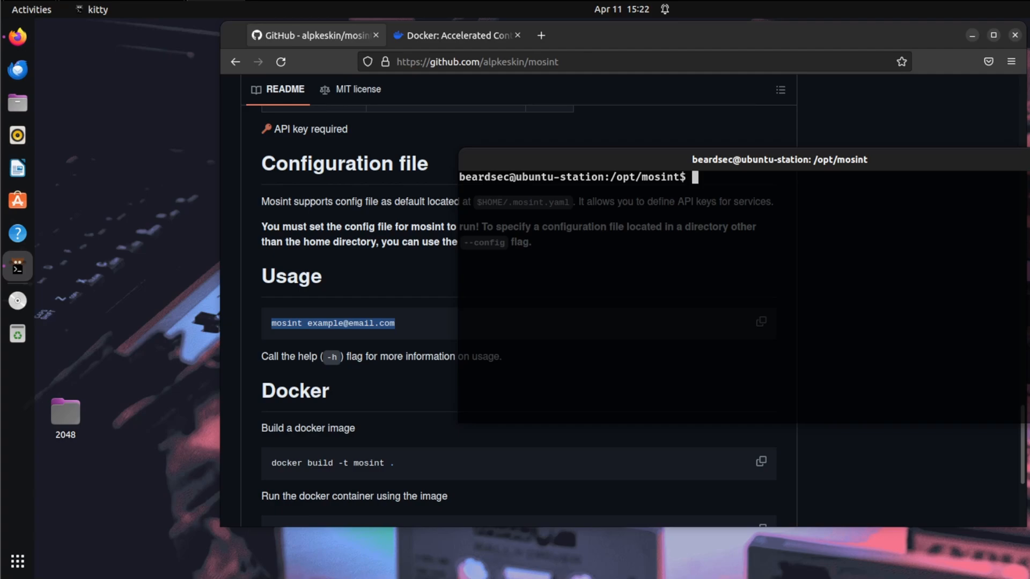
text(docker)
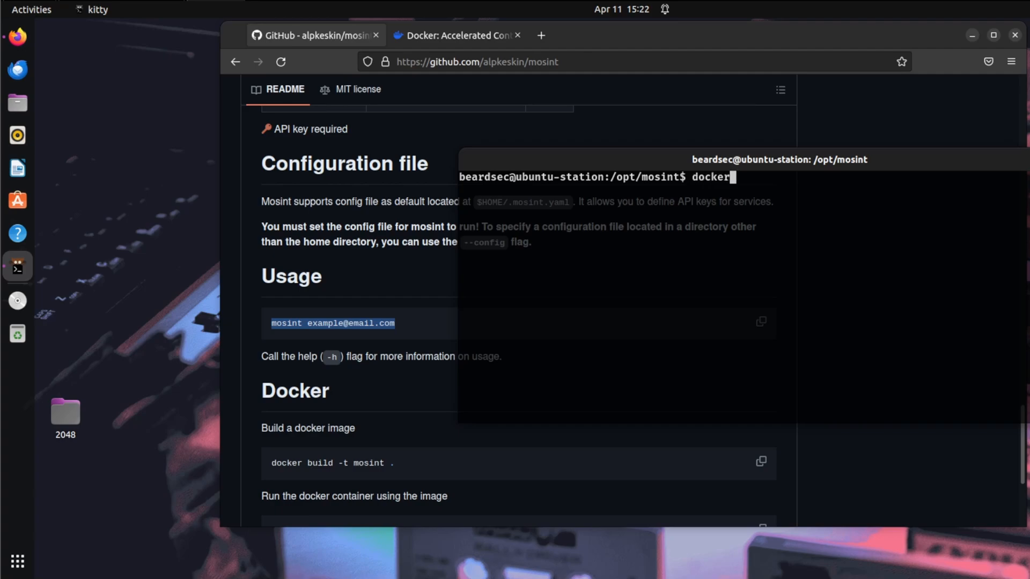
text(run)
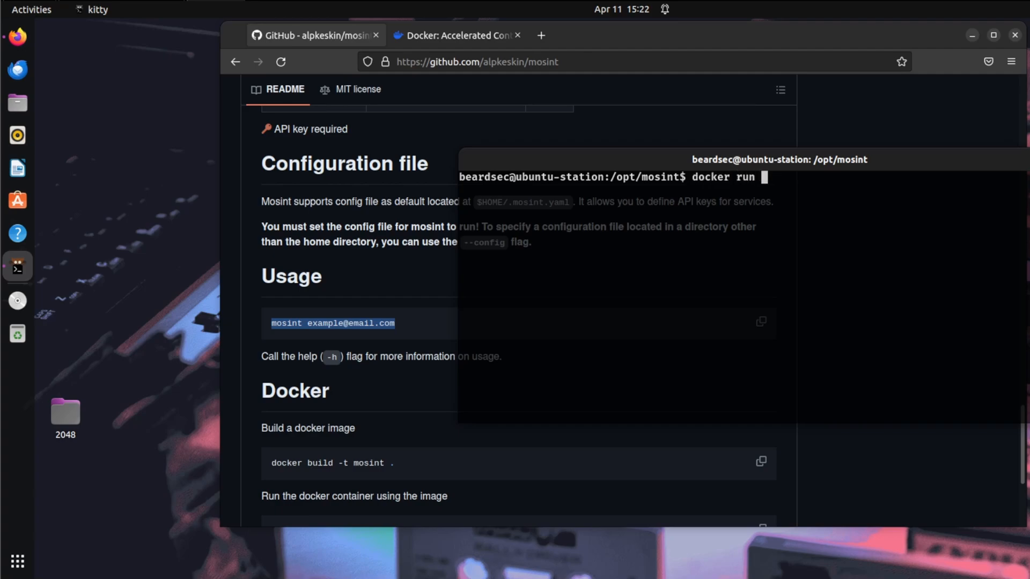
text(-it)
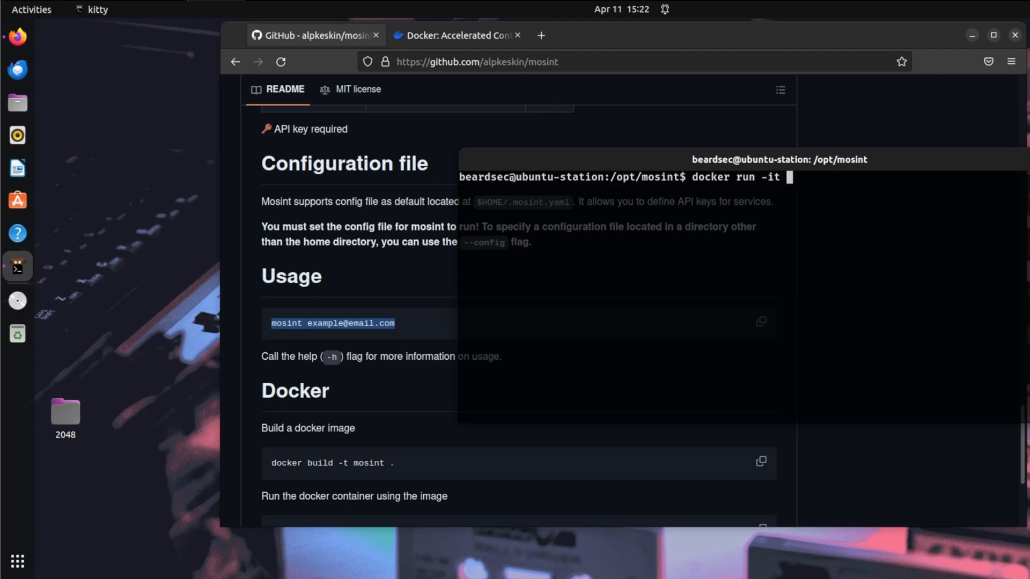
text(--rm mosint)
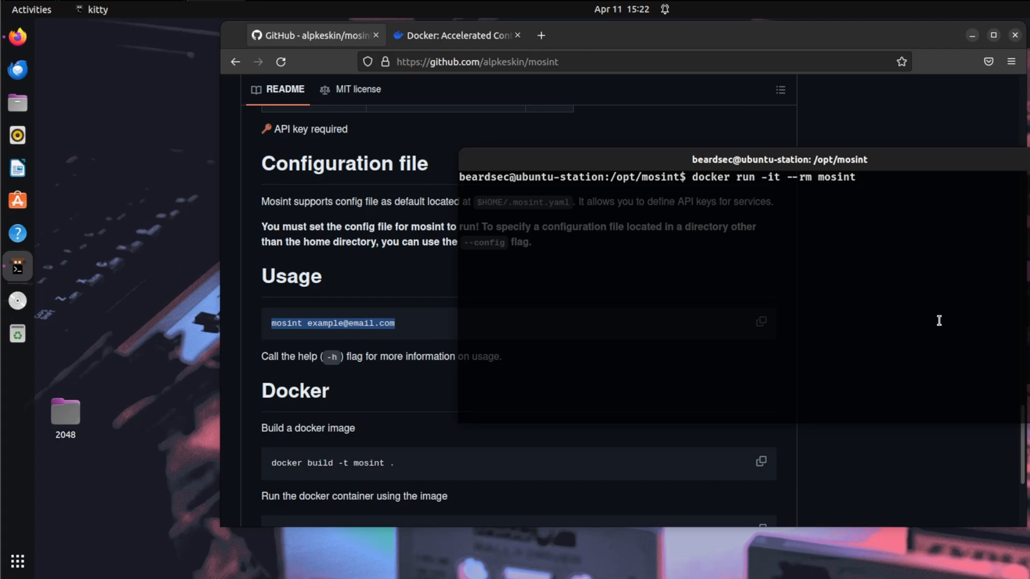
text(test)
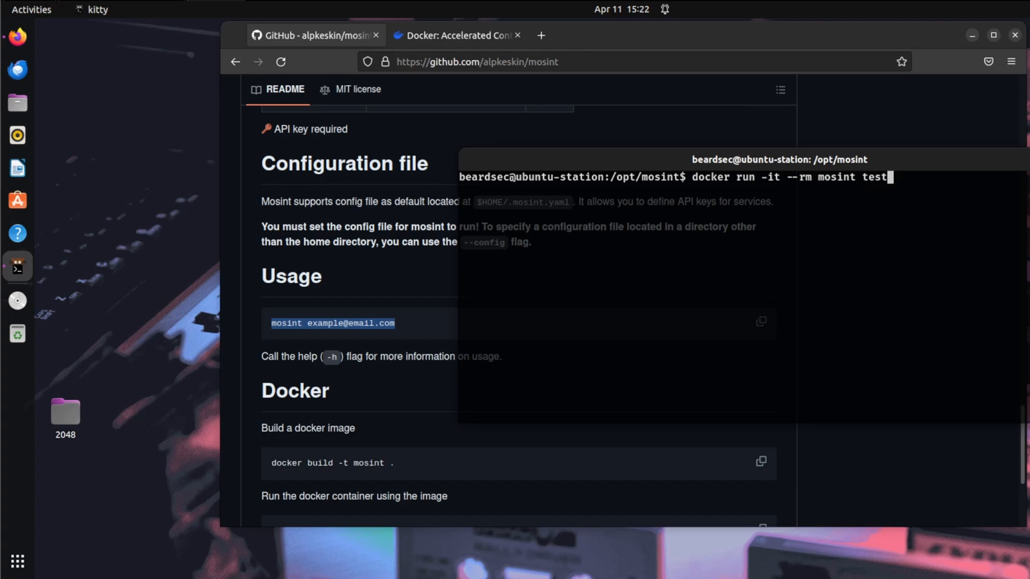
text(@)
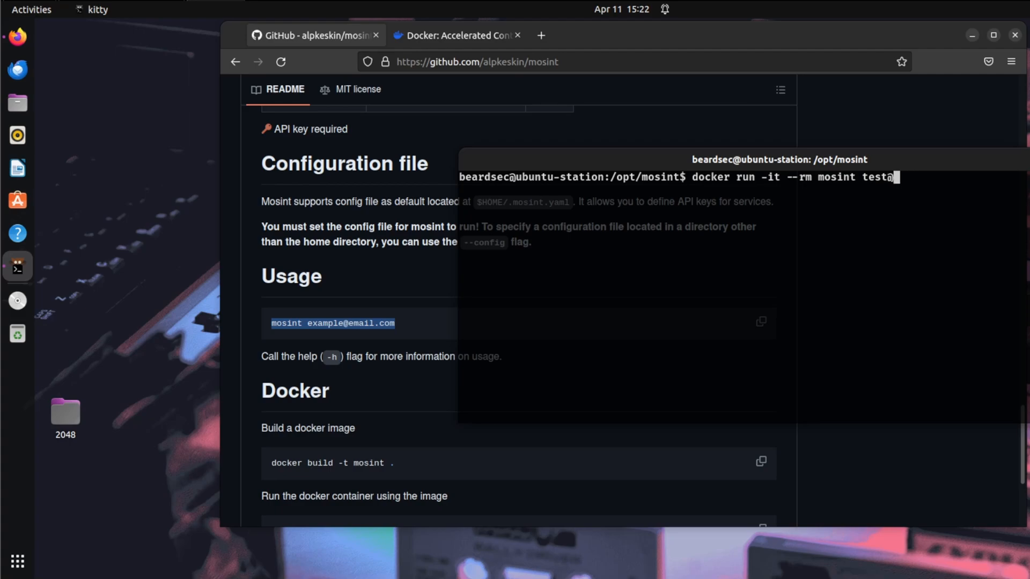
text(gmail.com)
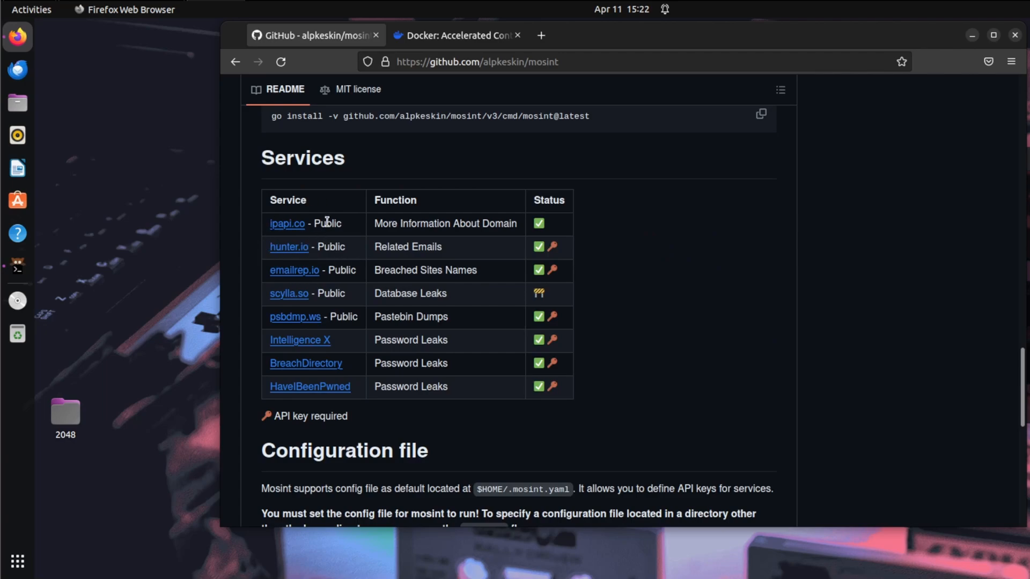
mouse_move(623, 339)
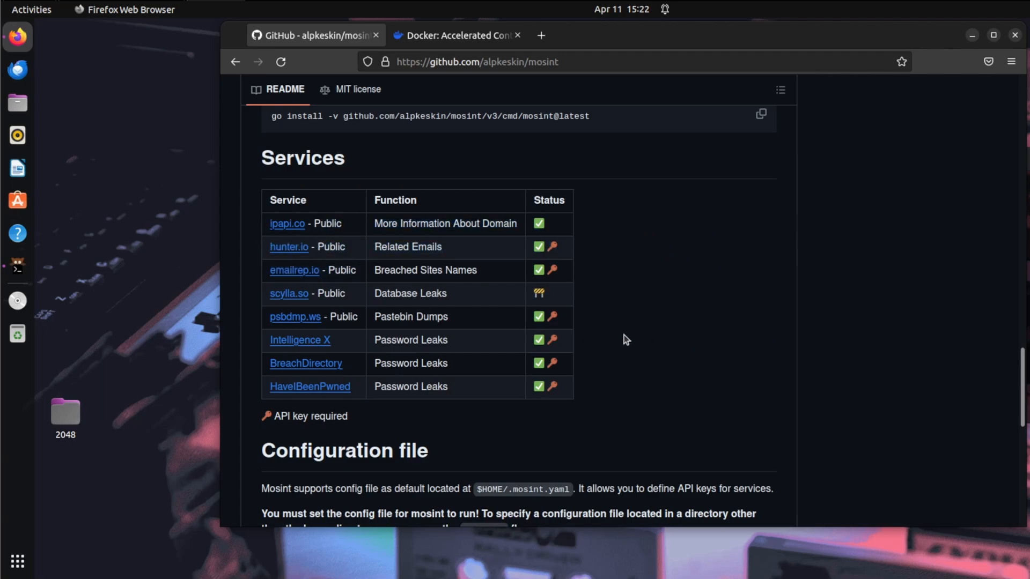
mouse_move(354, 354)
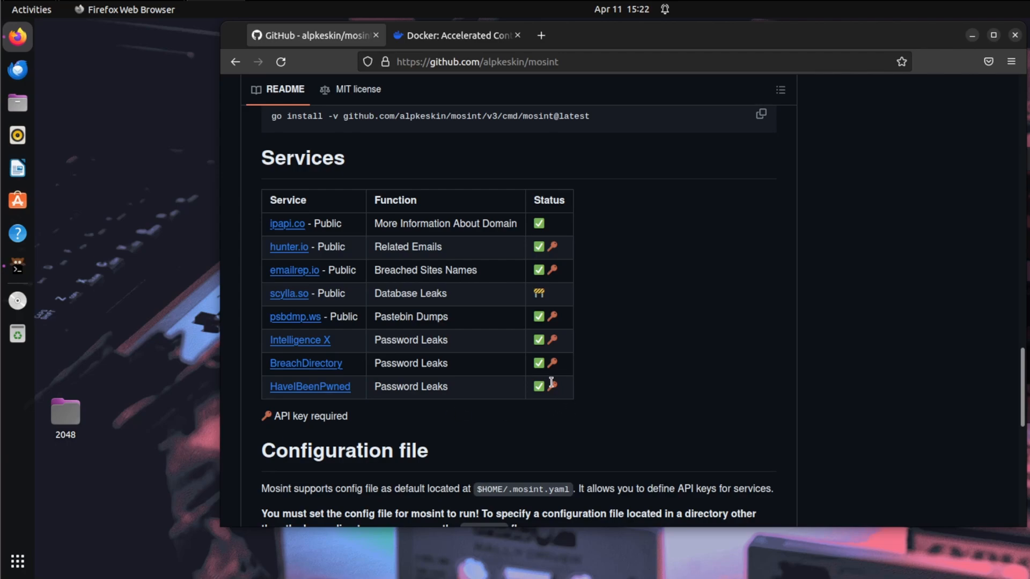
mouse_move(576, 391)
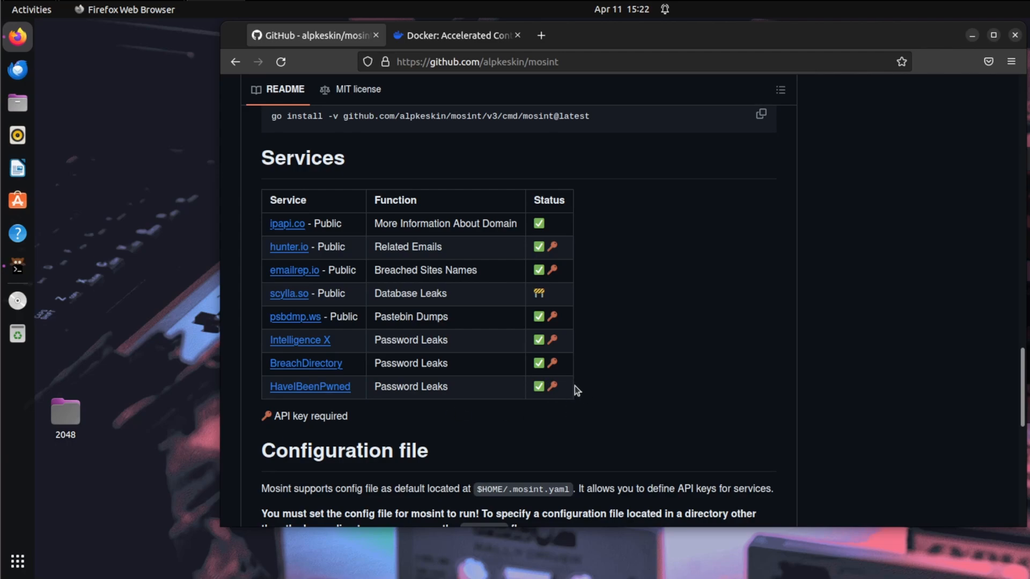
mouse_move(642, 364)
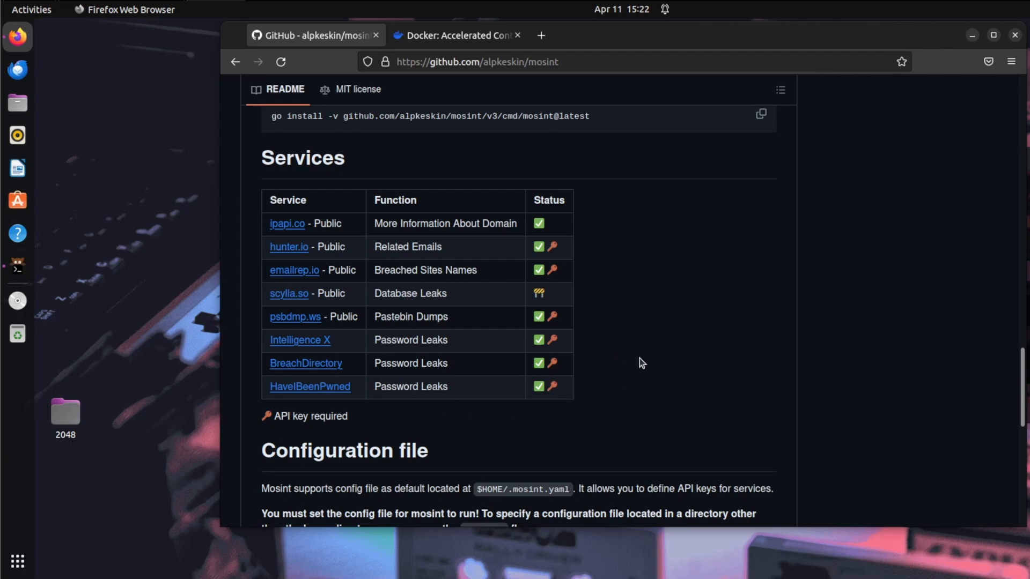
mouse_move(869, 374)
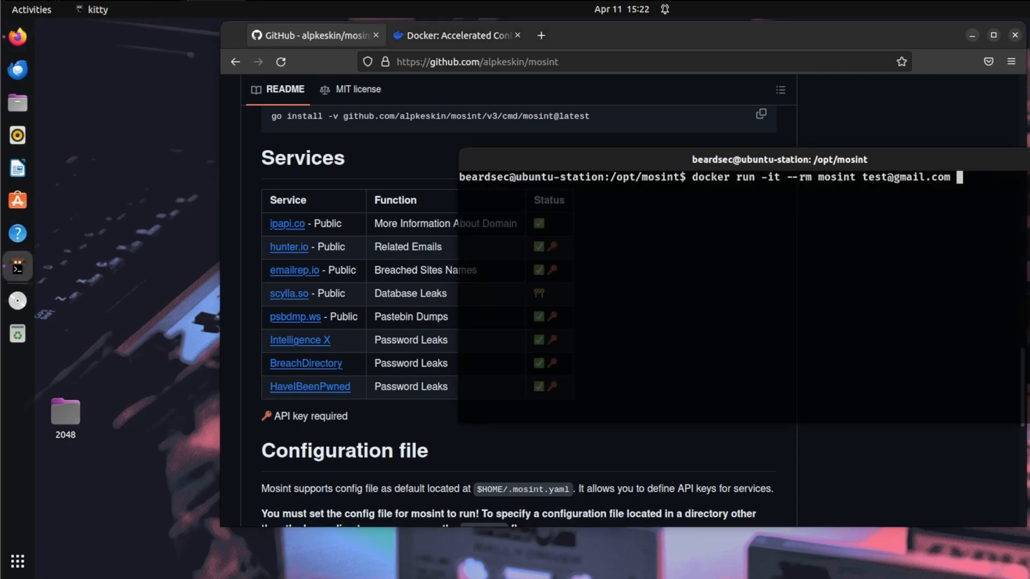
mouse_move(889, 423)
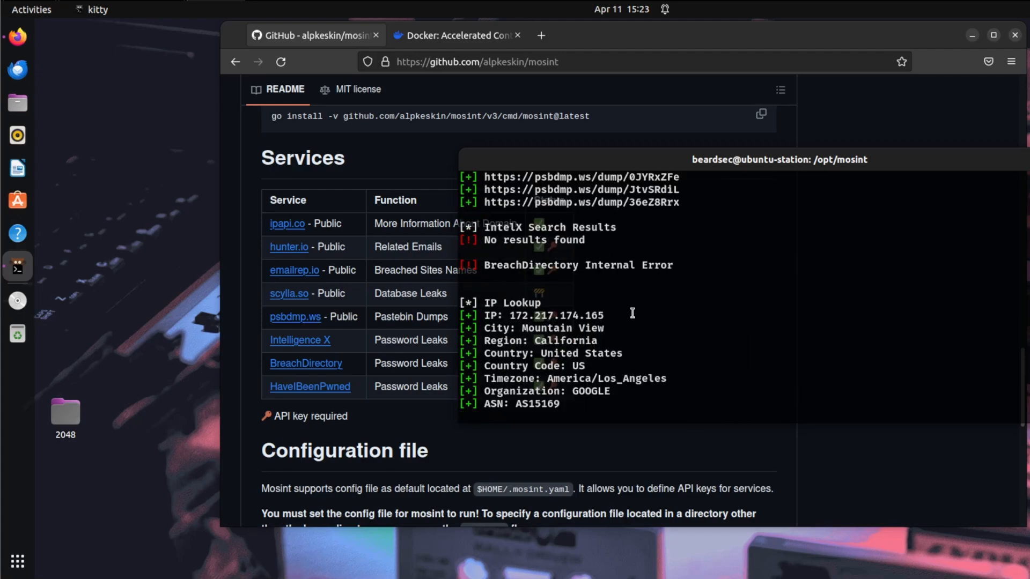
scroll(down, 3)
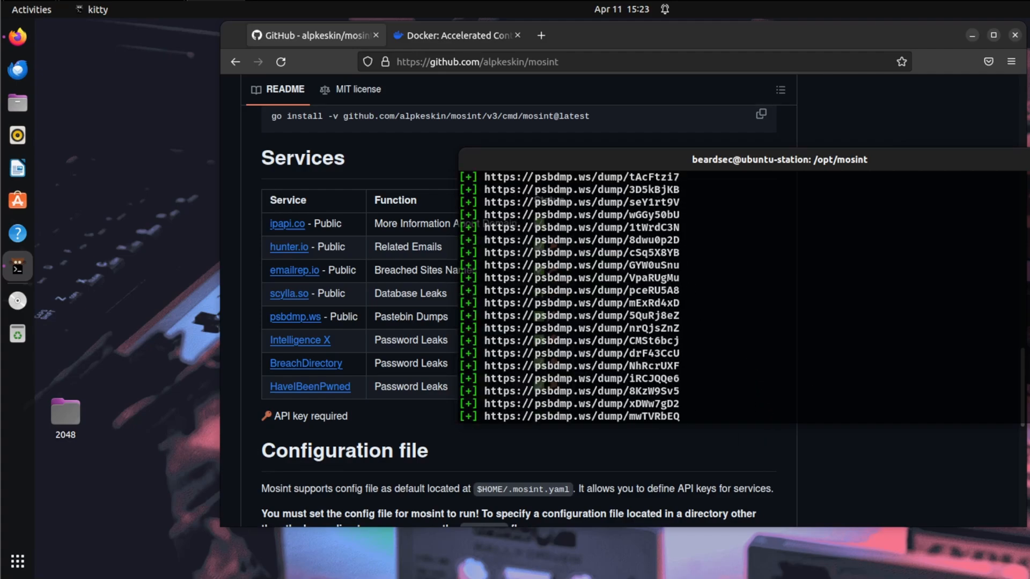
scroll(down, 3)
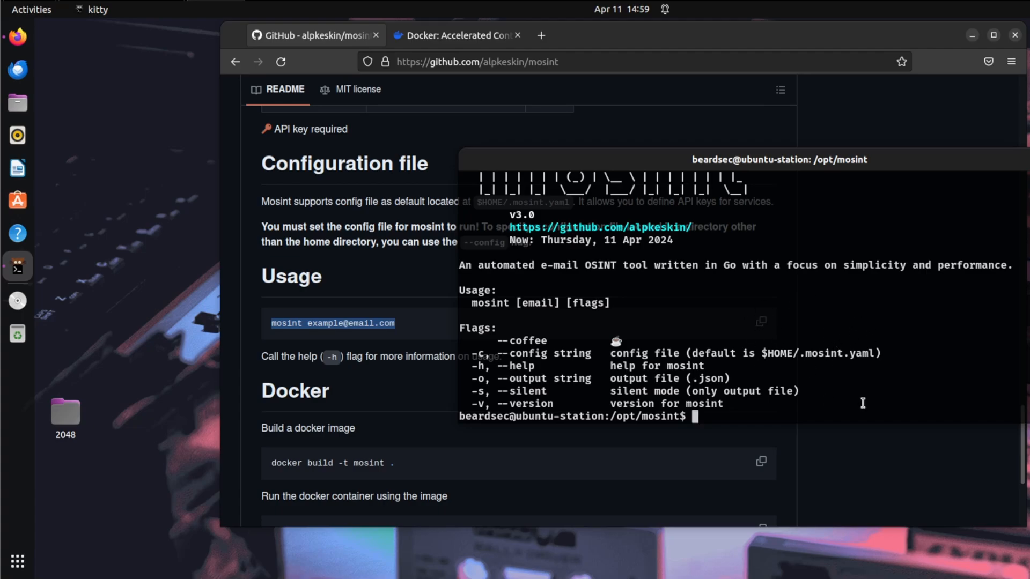
mouse_move(779, 360)
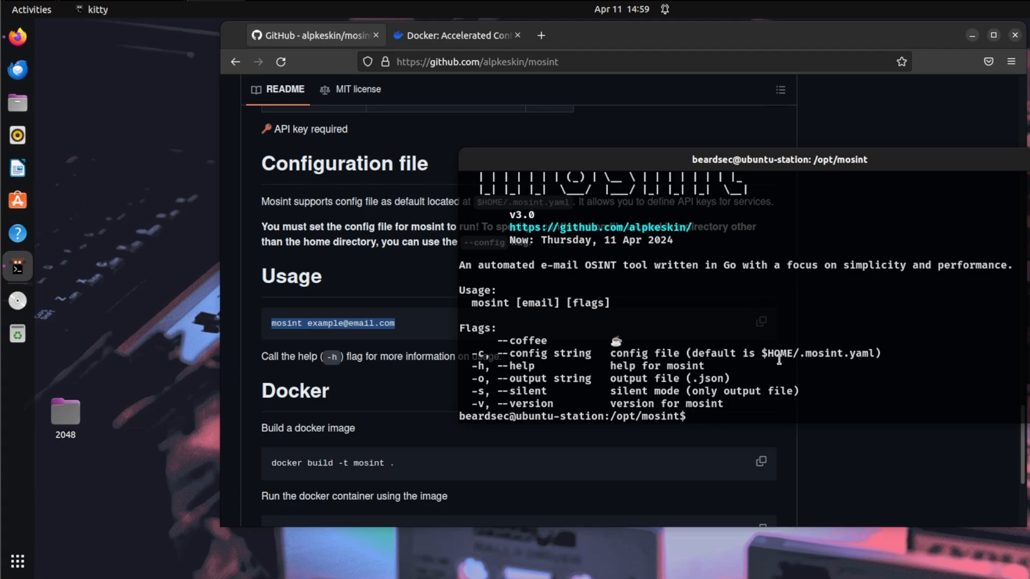
mouse_move(779, 360)
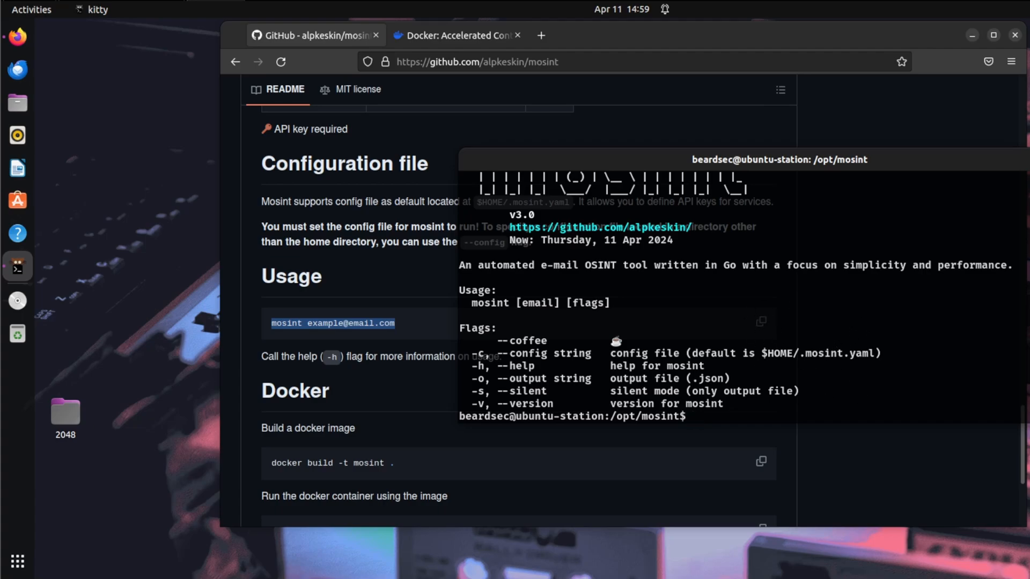